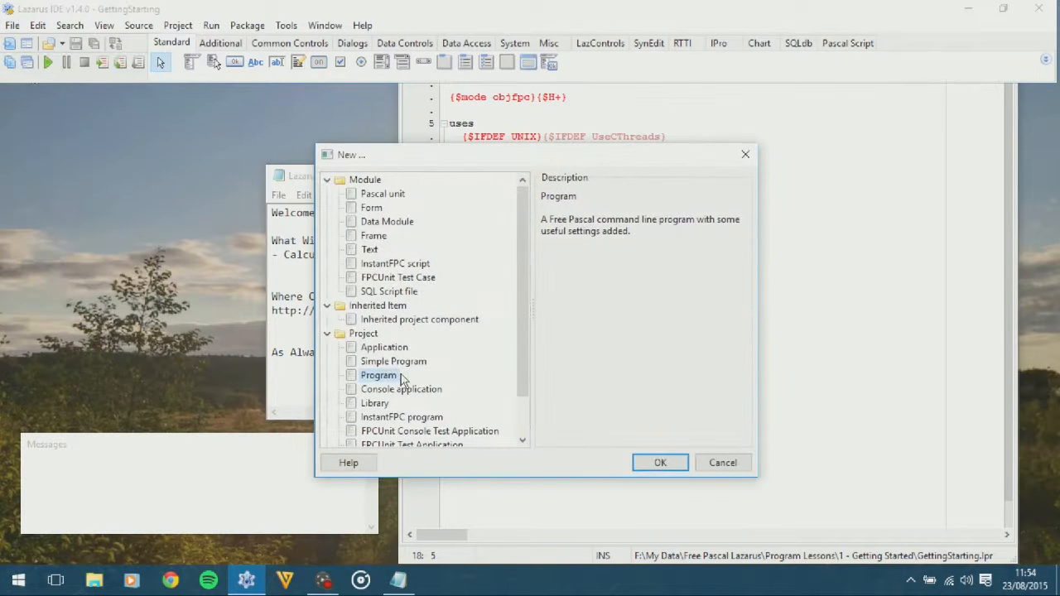
Create a new Program project and minimize the Notepad tutorial notes
{"action": "left_click", "coordinate": [660, 462]}
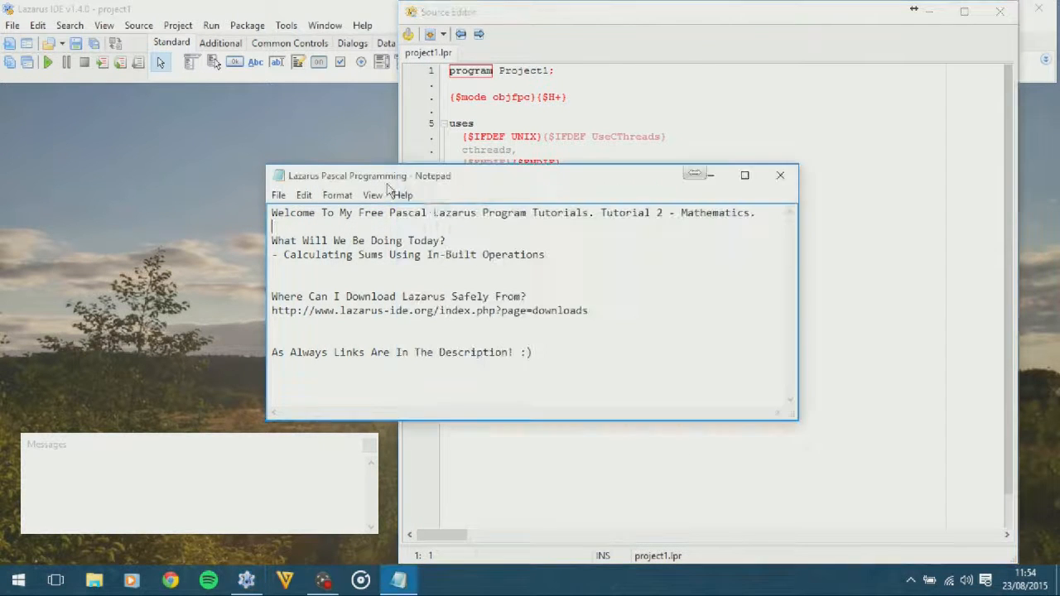
{"action": "left_click", "coordinate": [780, 175]}
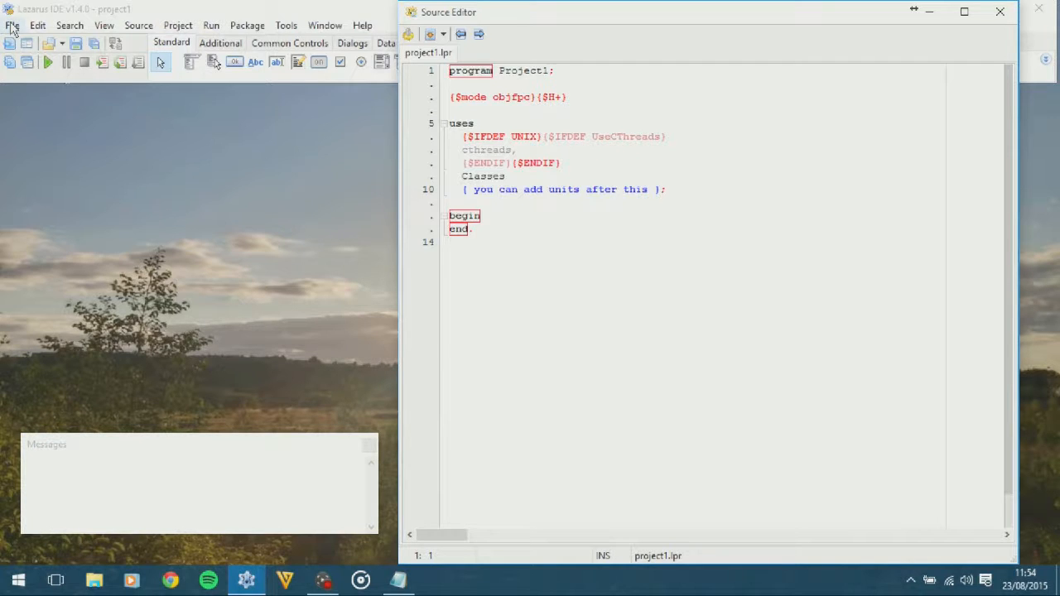
Save the project as Maths in a new '2 - Mathematics' folder under Program Lessons
{"action": "left_click", "coordinate": [10, 24]}
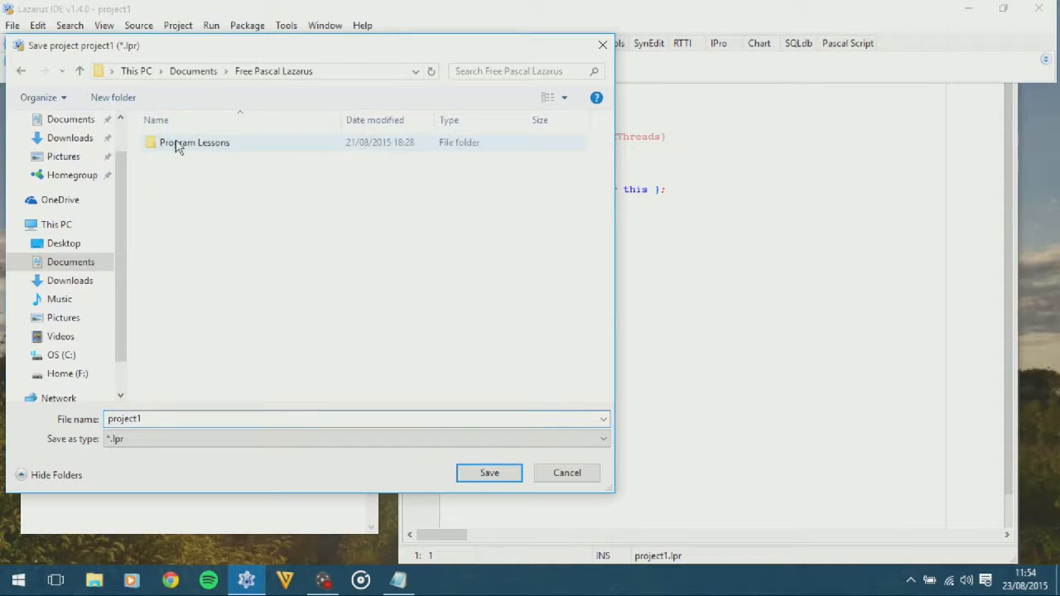
{"action": "double_click", "coordinate": [194, 142]}
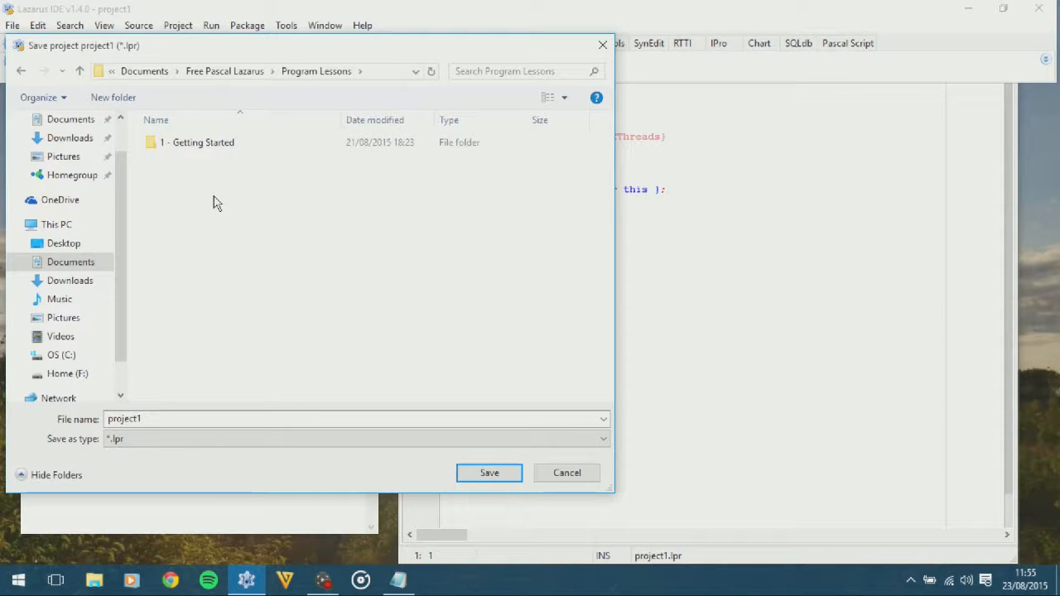
{"action": "type", "text": "2 - Mathematics"}
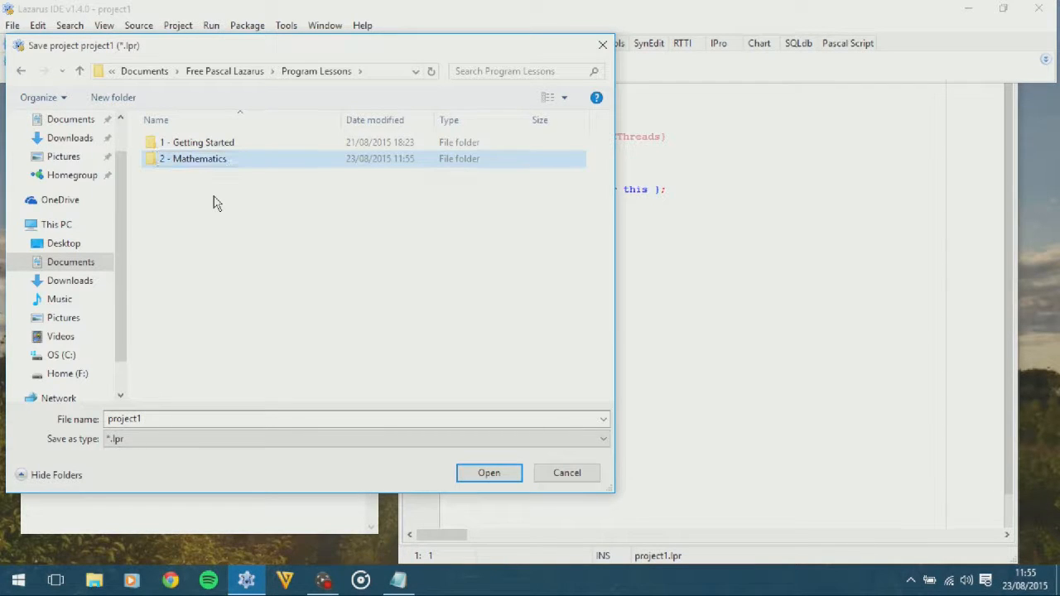
{"action": "double_click", "coordinate": [194, 159]}
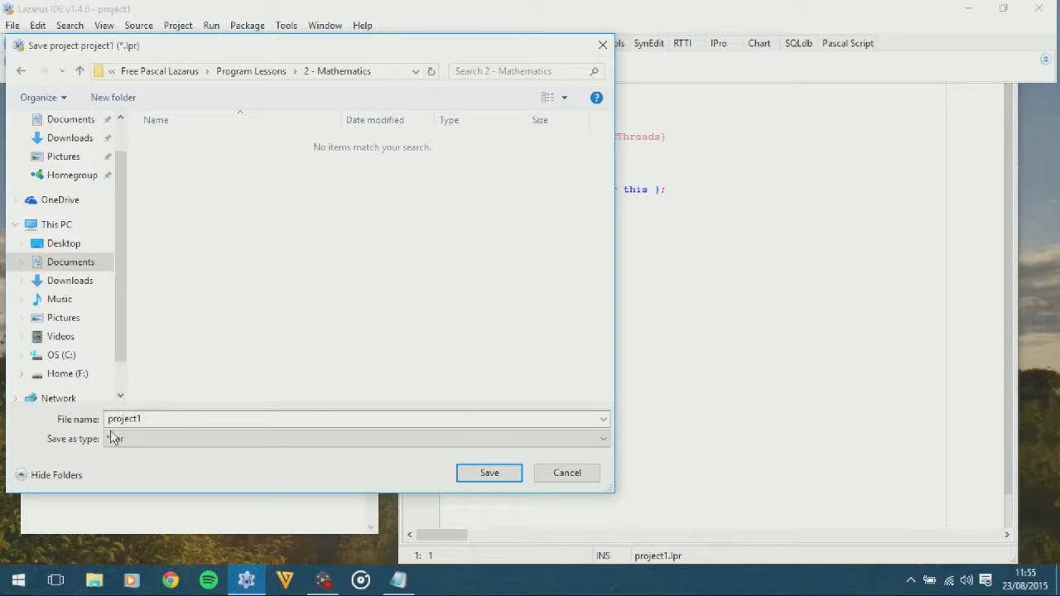
{"action": "type", "text": "Mat"}
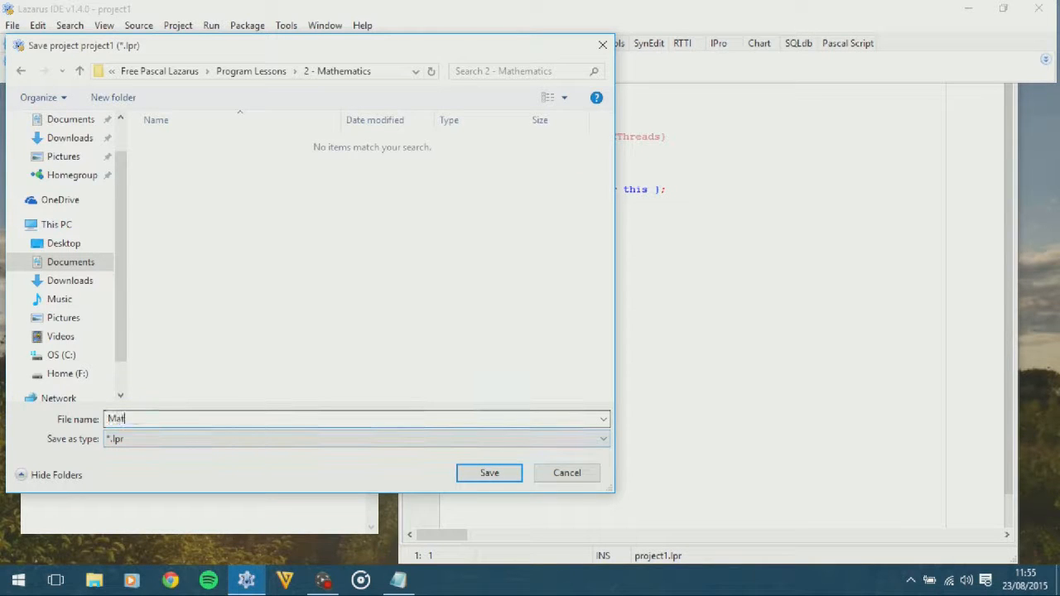
{"action": "left_click", "coordinate": [489, 473]}
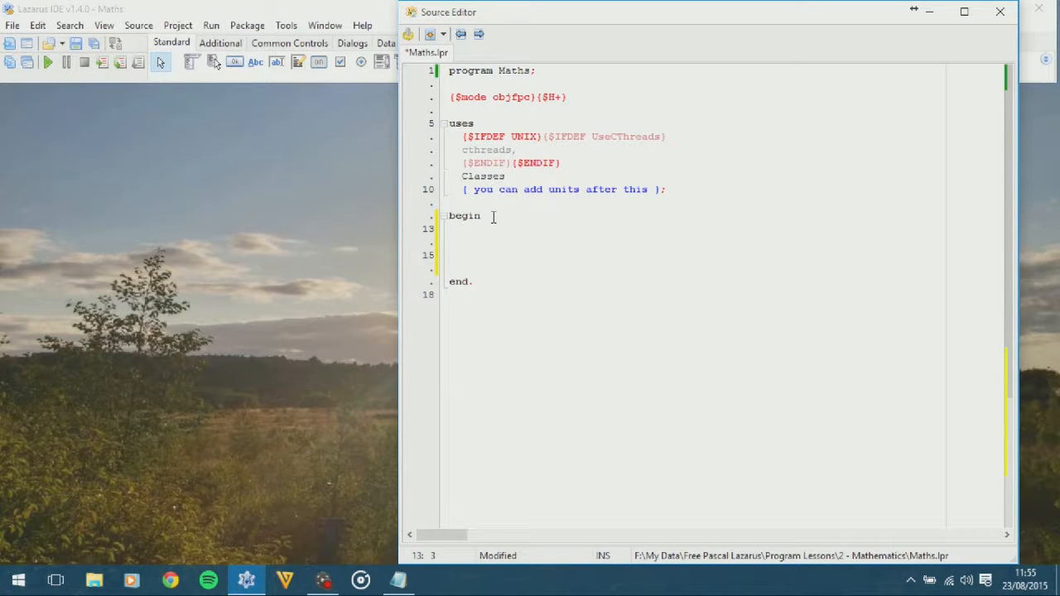
Write writeln('5 + 5',5+5); inside the main begin/end block
{"action": "type", "text": "writeln("}
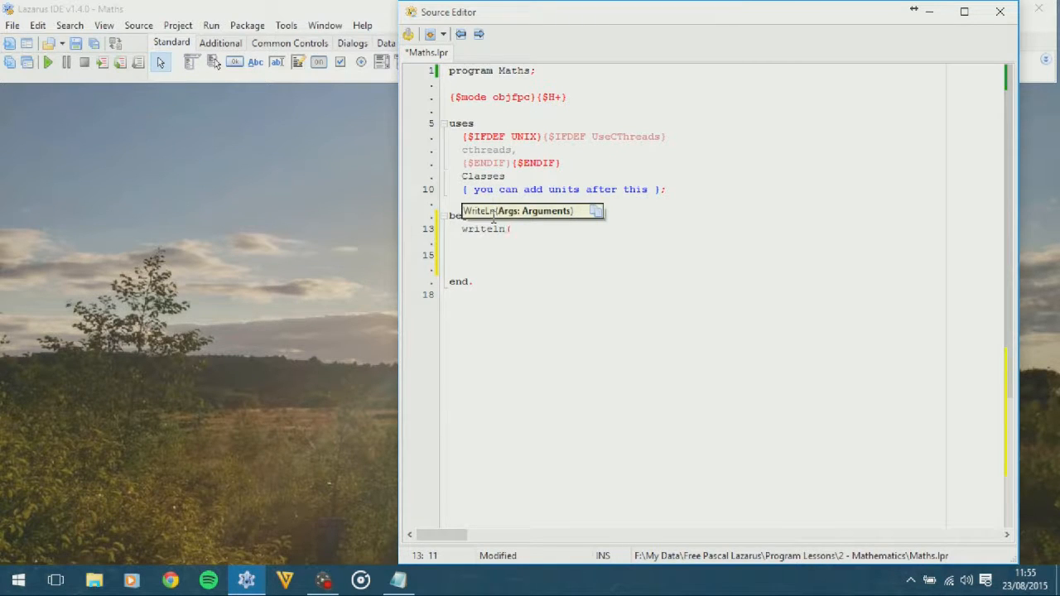
{"action": "type", "text": "'"}
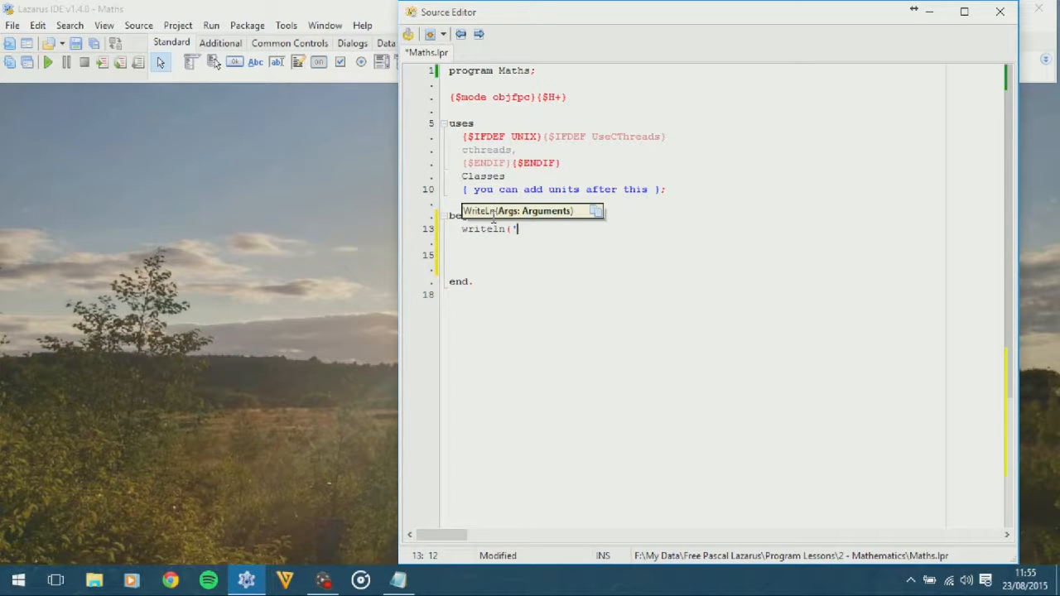
{"action": "type", "text": "5 +"}
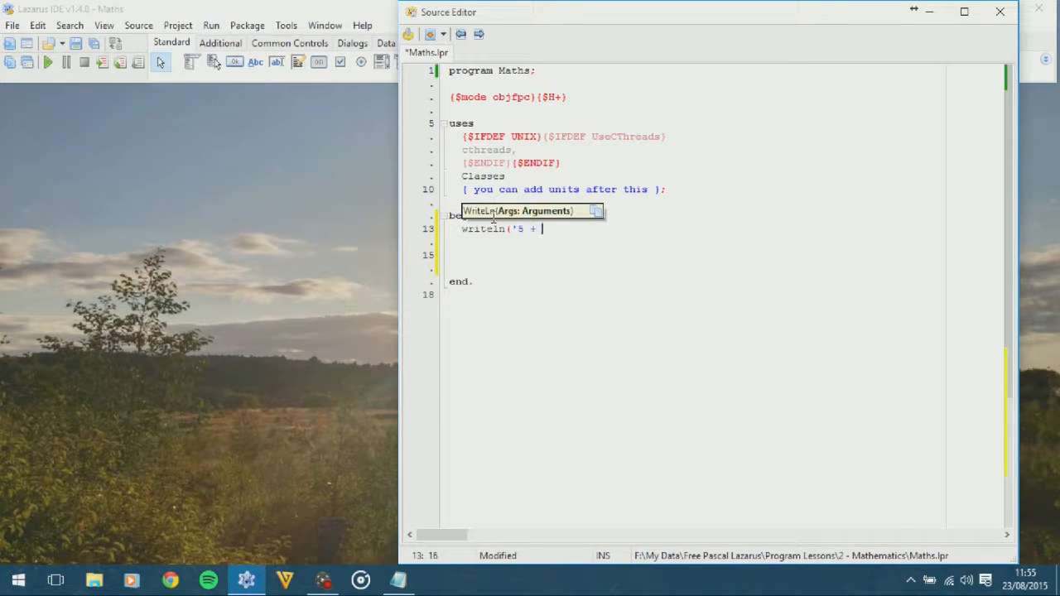
{"action": "type", "text": "5 ',"}
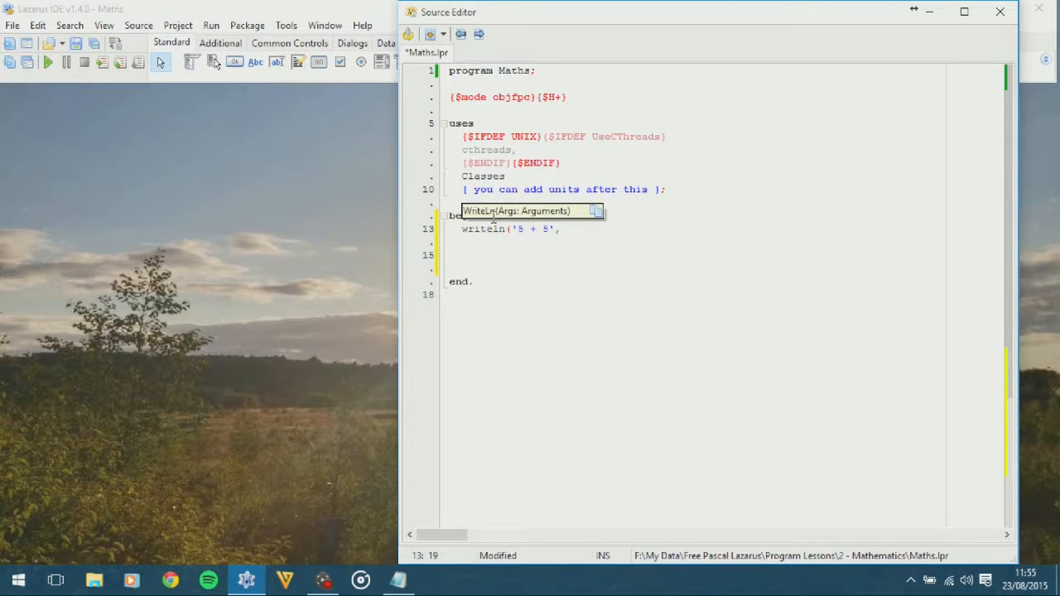
{"action": "type", "text": "5+"}
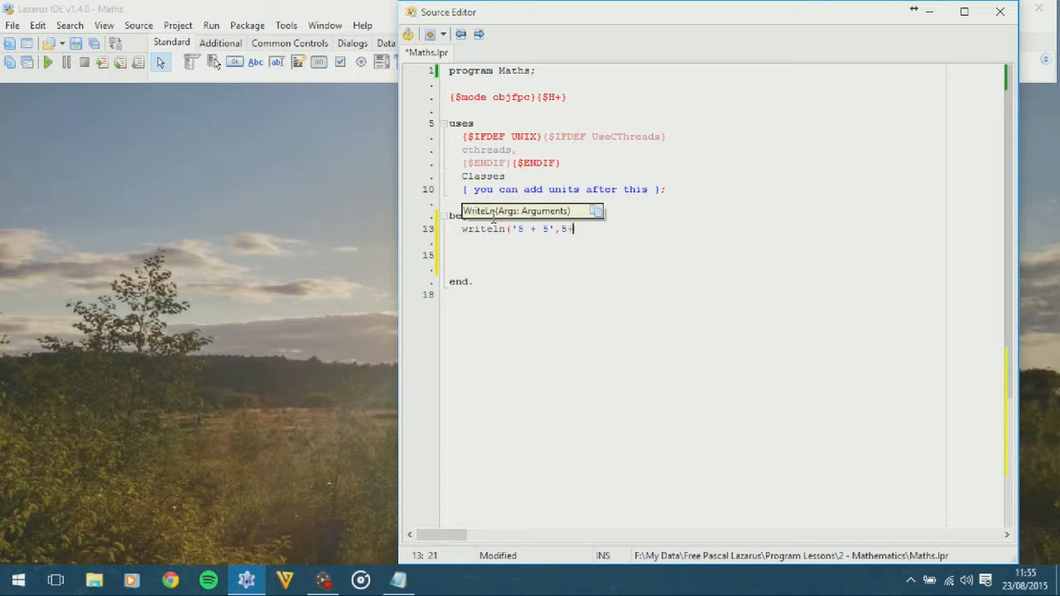
{"action": "type", "text": "5)"}
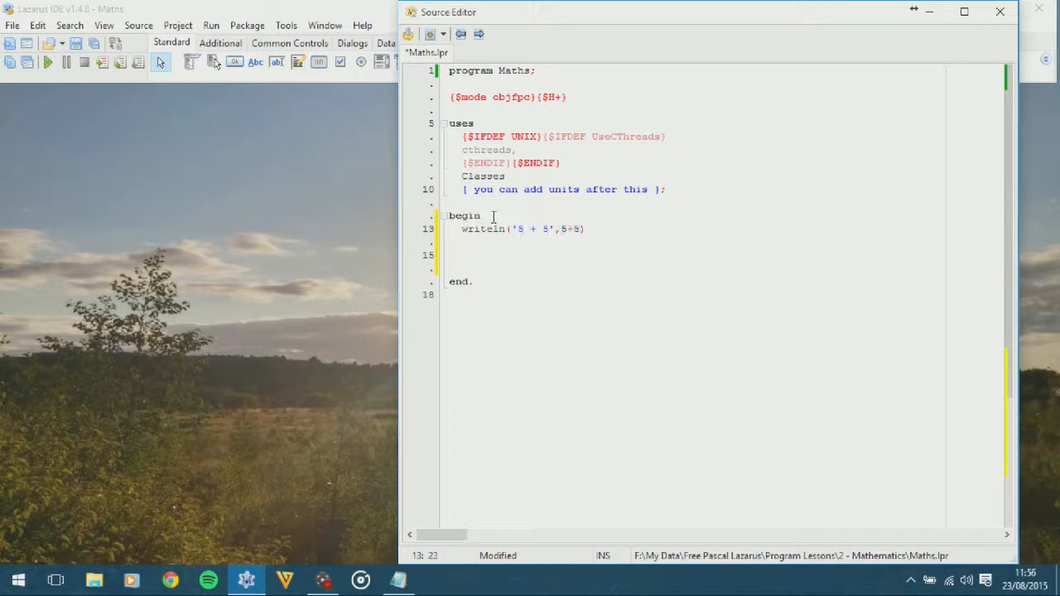
{"action": "type", "text": ";"}
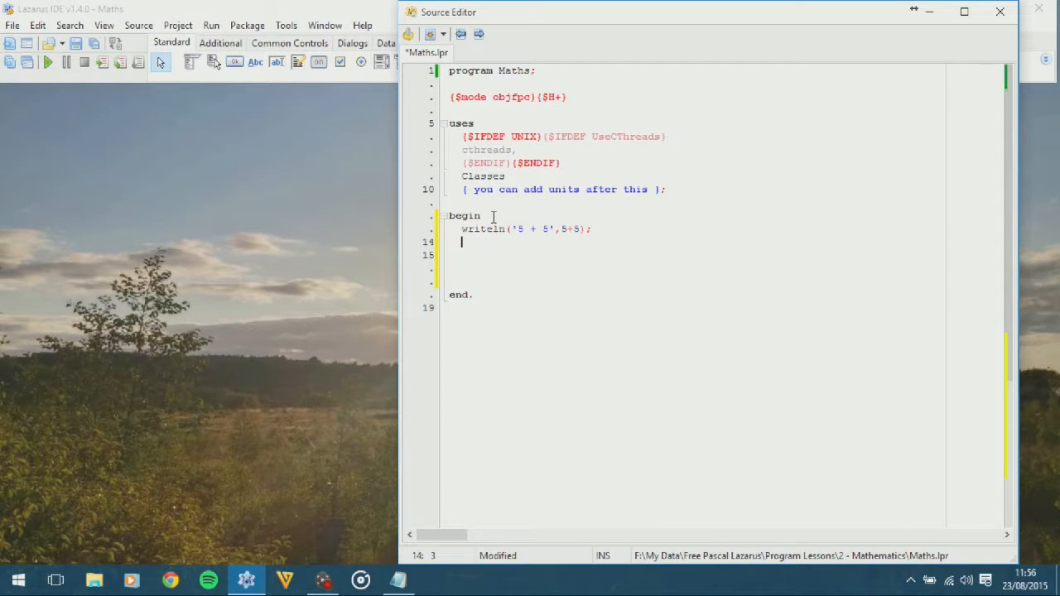
Add writeln('2 + 9 = ',2+9); and make both labels end with ' = '
{"action": "type", "text": "writeln"}
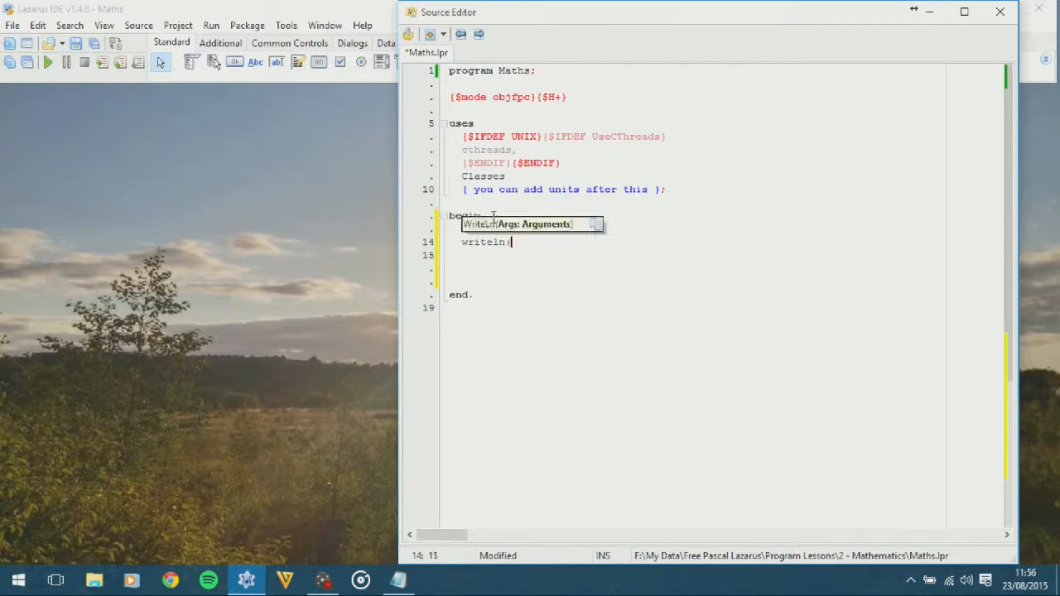
{"action": "type", "text": "("}
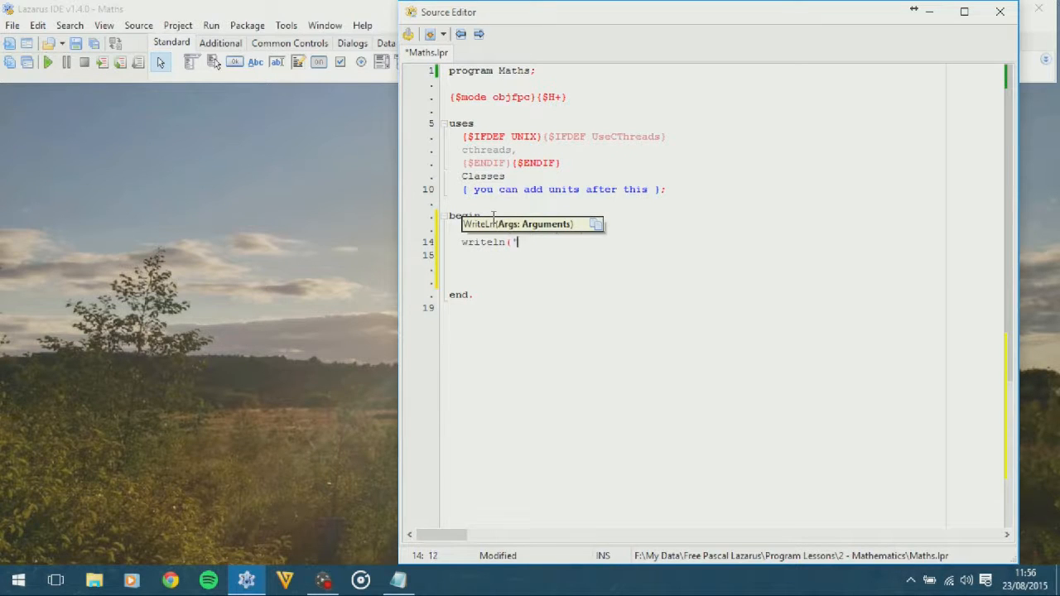
{"action": "type", "text": "2+5"}
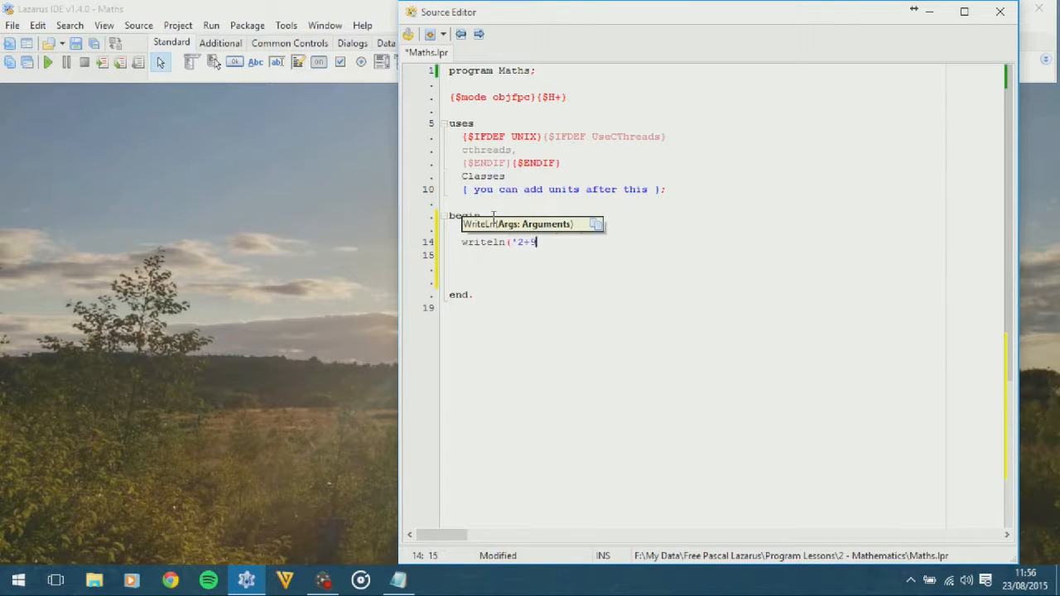
{"action": "type", "text": "'"}
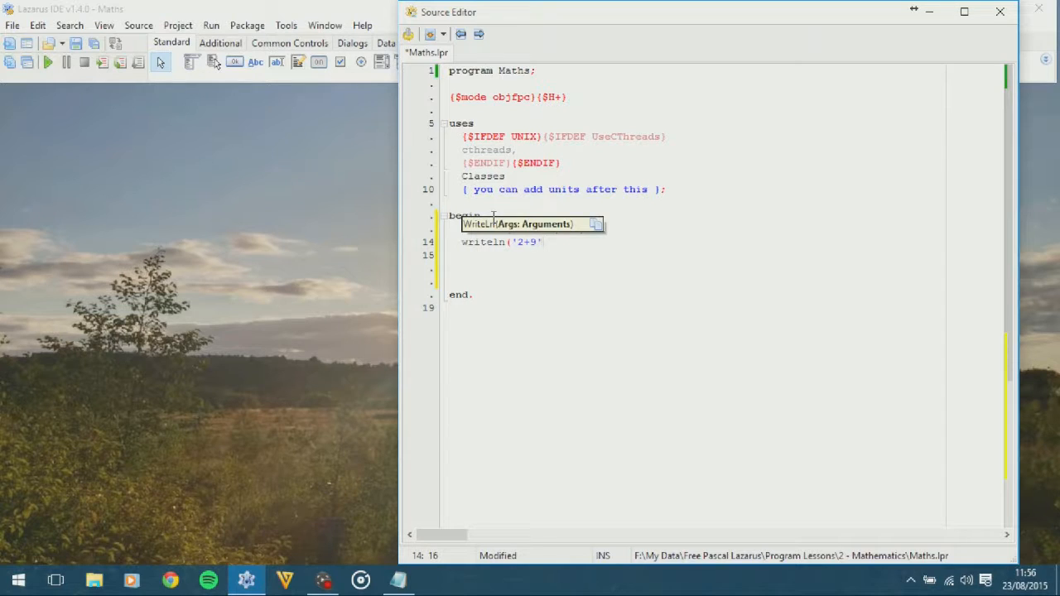
{"action": "type", "text": ","}
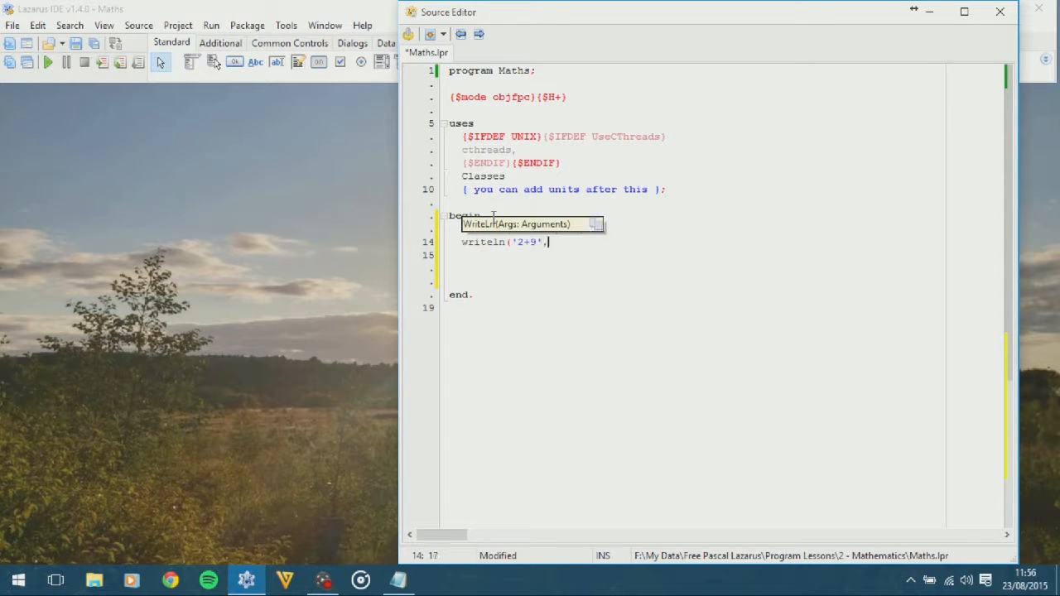
{"action": "type", "text": "2+9);"}
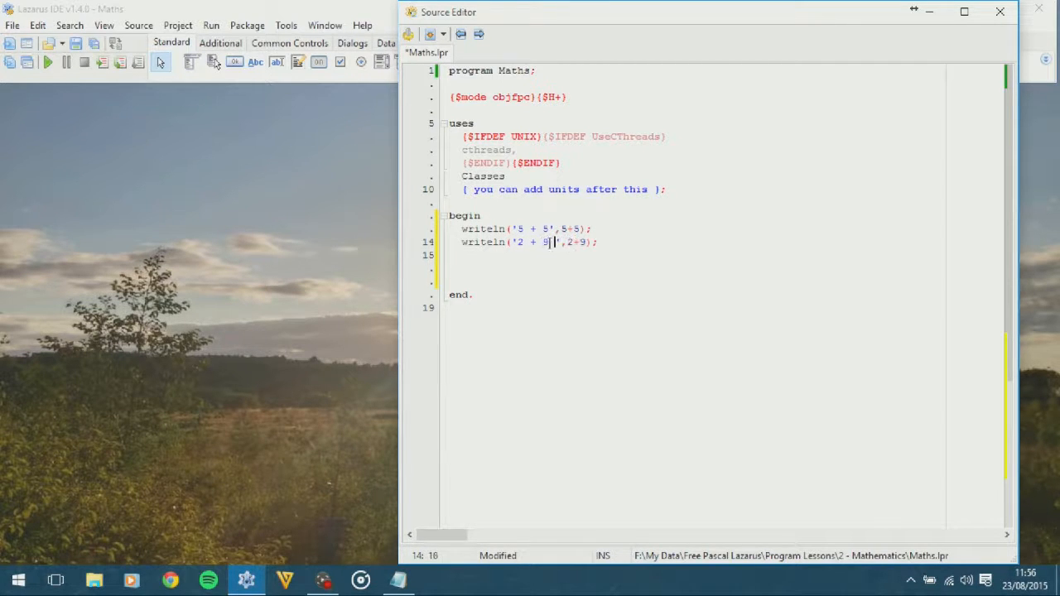
{"action": "type", "text": "="}
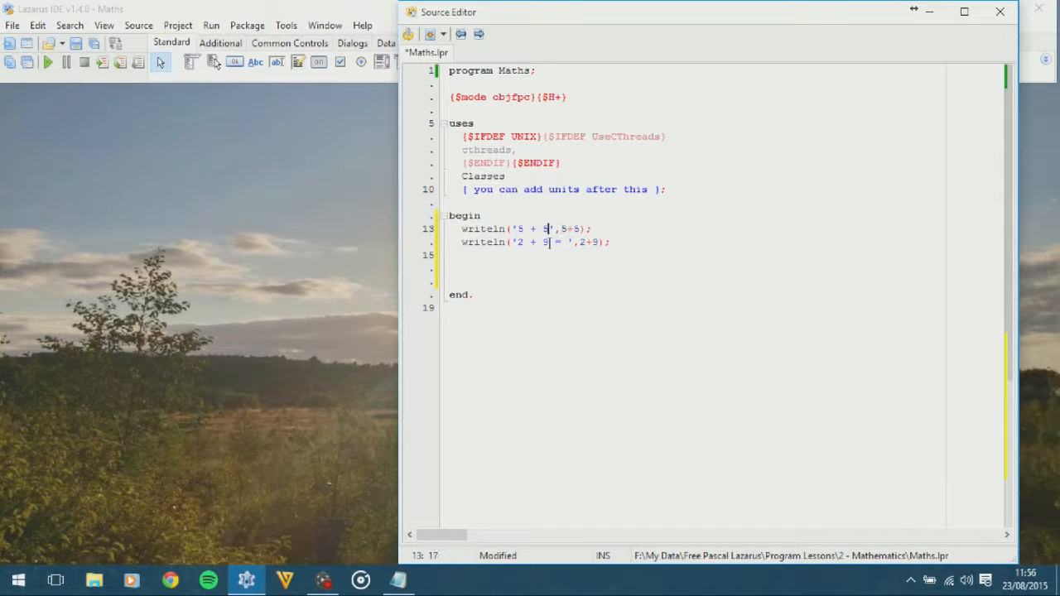
{"action": "type", "text": "="}
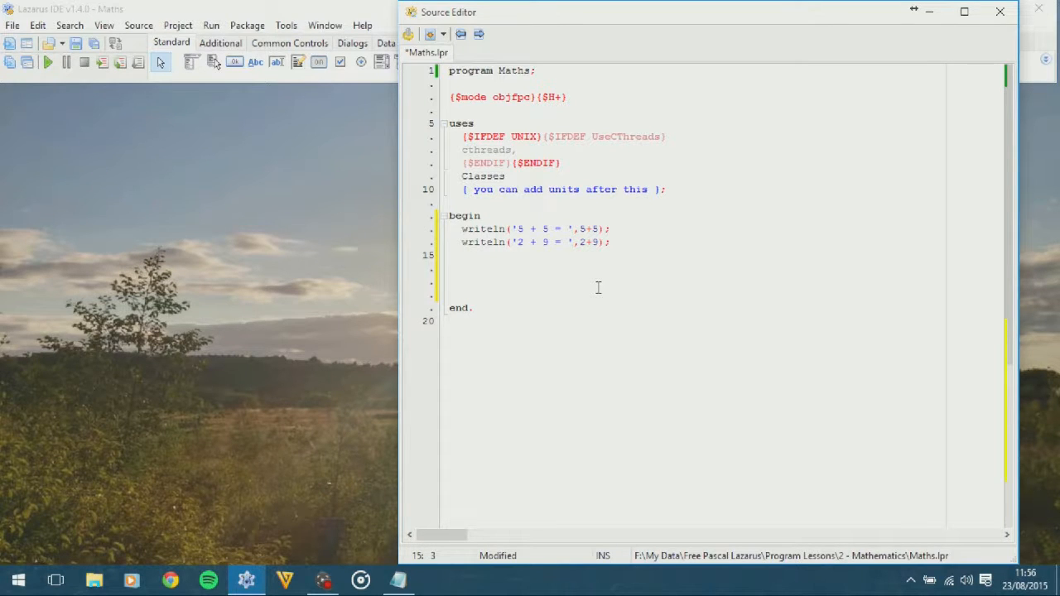
Write writeln('15 - 12 = ',15-12); as the third output line
{"action": "type", "text": "writel"}
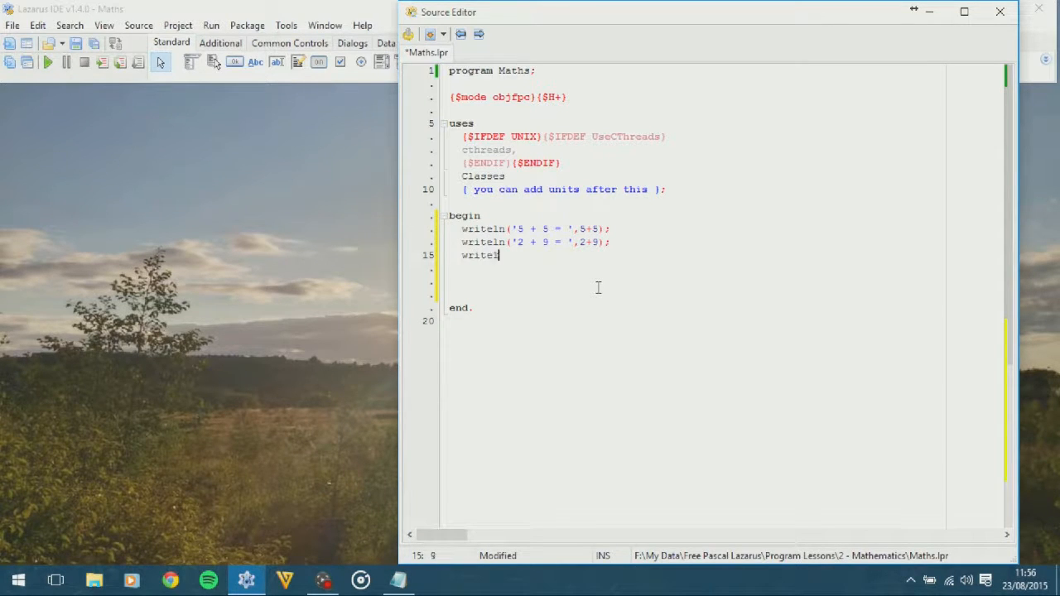
{"action": "type", "text": "n('"}
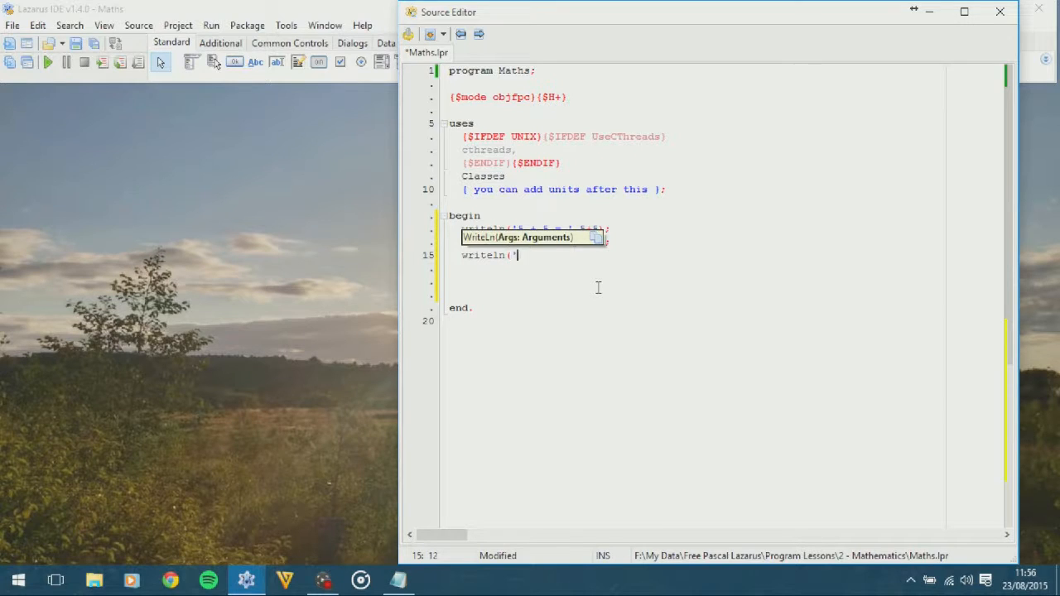
{"action": "type", "text": "15 -"}
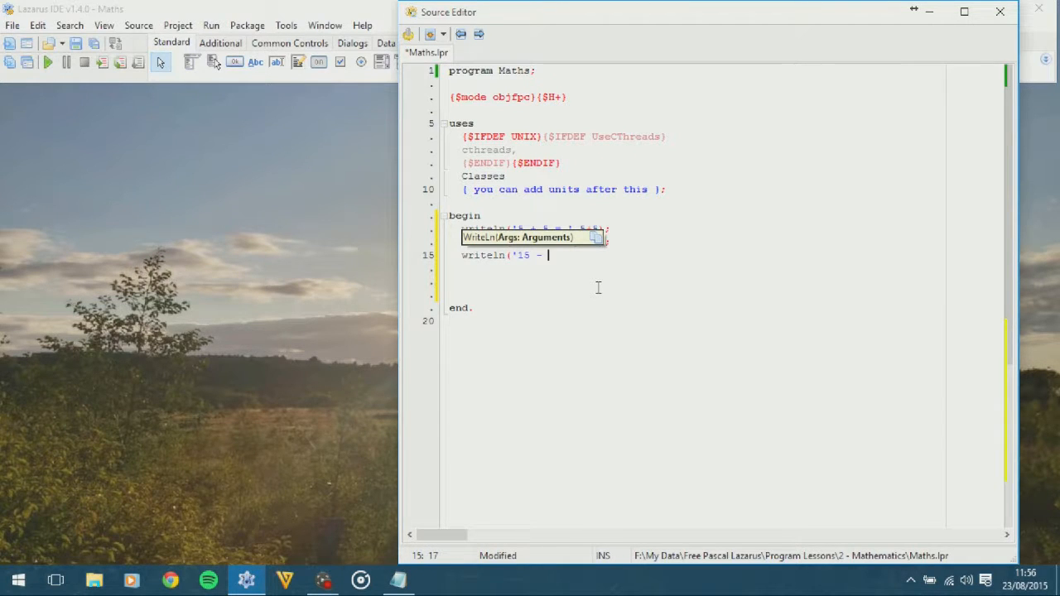
{"action": "type", "text": "12"}
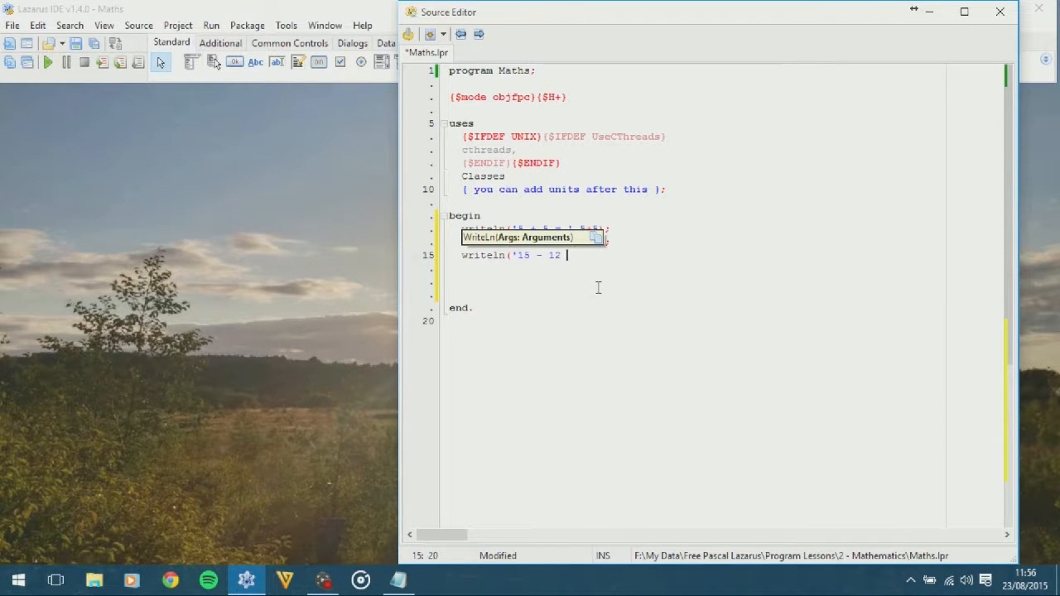
{"action": "type", "text": "= '"}
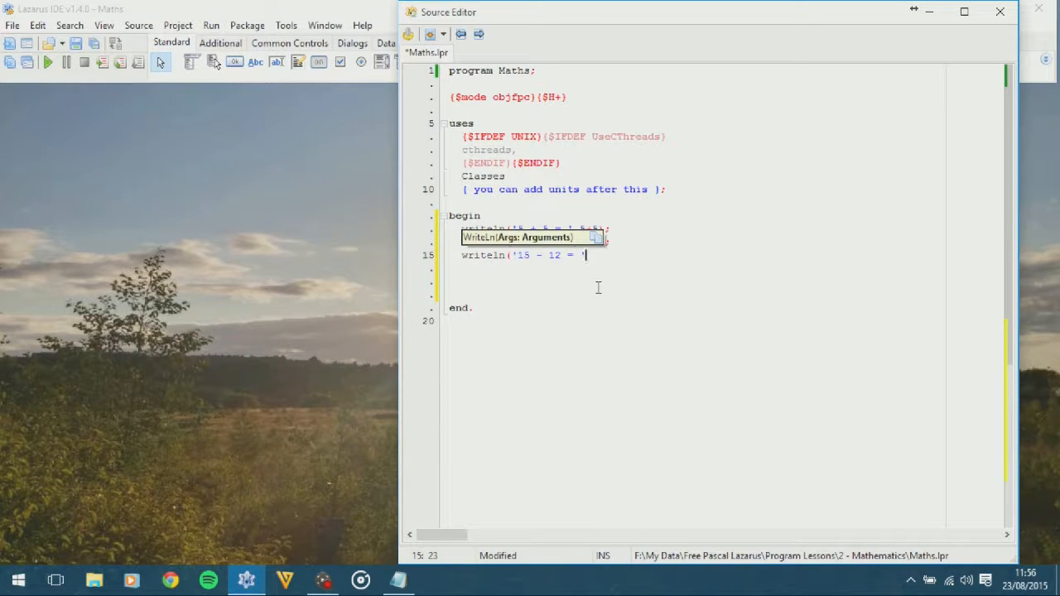
{"action": "type", "text": ",15"}
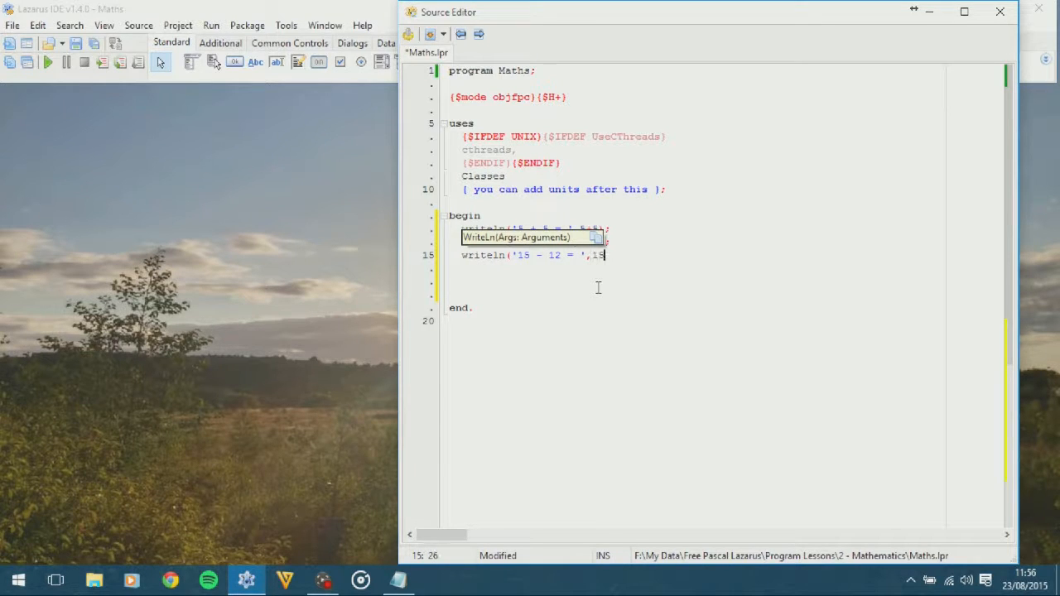
{"action": "type", "text": "-12);"}
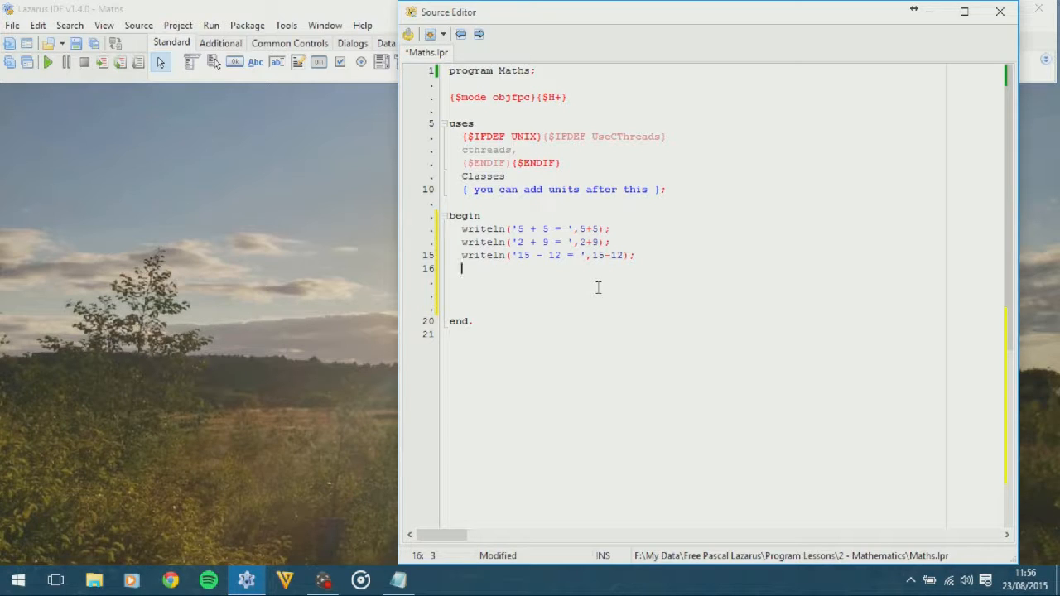
Add writeln('20 - 10 = ',20-10); followed by readln;
{"action": "type", "text": "writeln('20 -"}
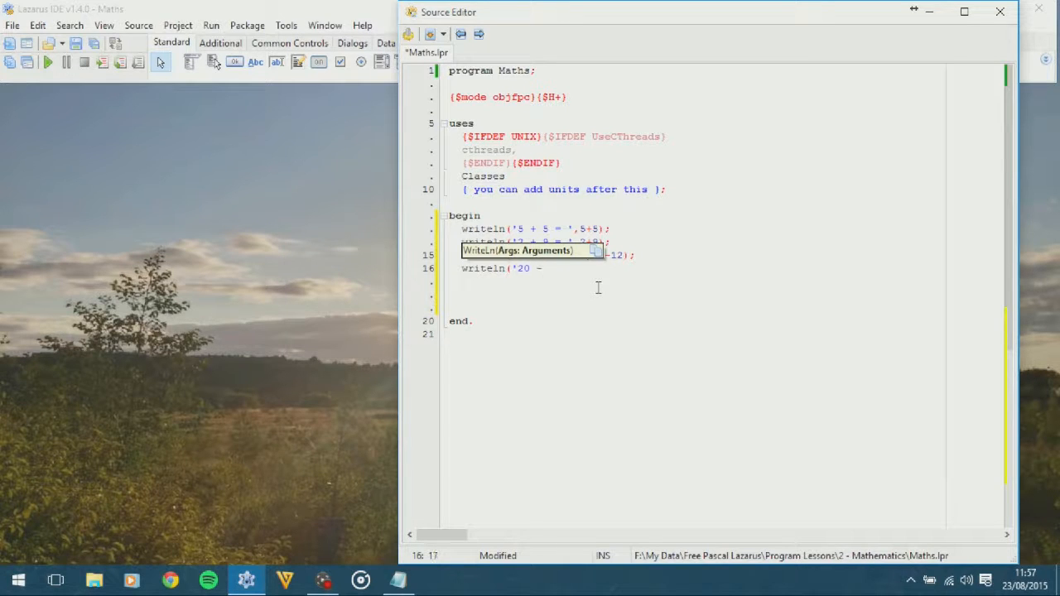
{"action": "type", "text": "10 = ',20-1"}
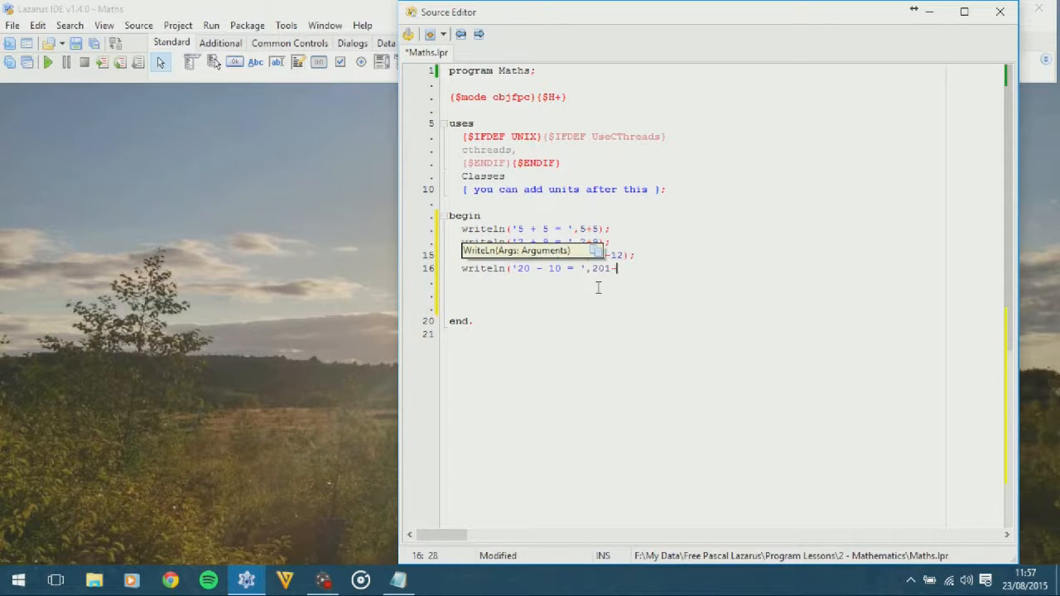
{"action": "key", "text": "BackSpace"}
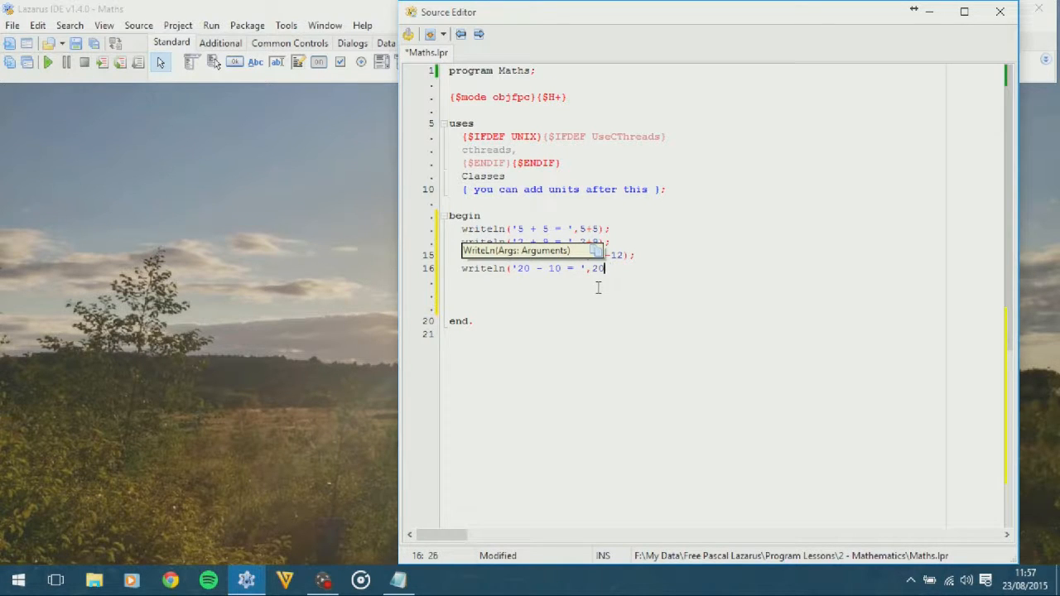
{"action": "type", "text": "-10);"}
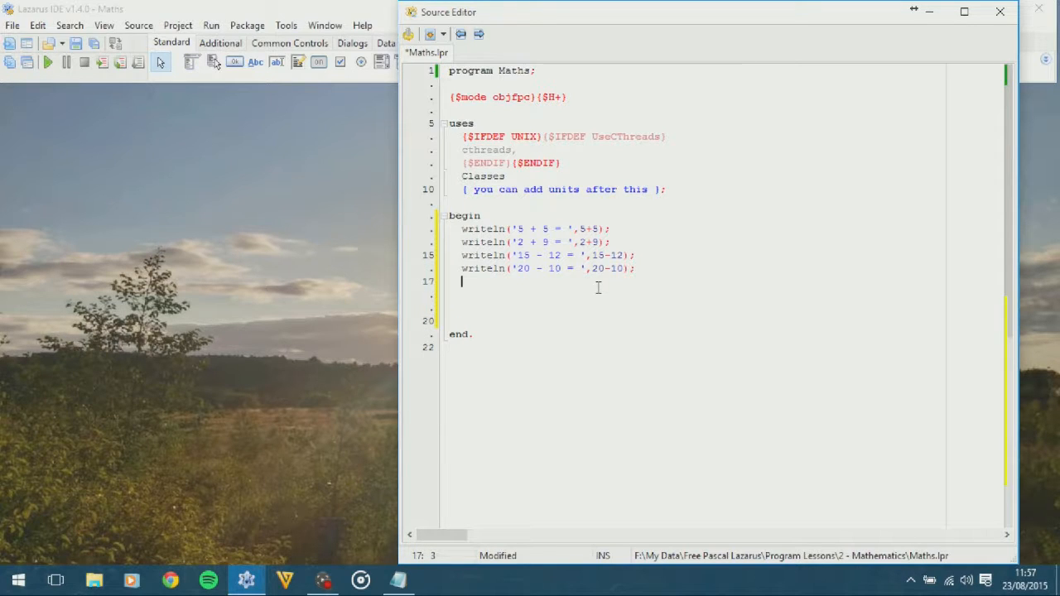
{"action": "type", "text": "readln"}
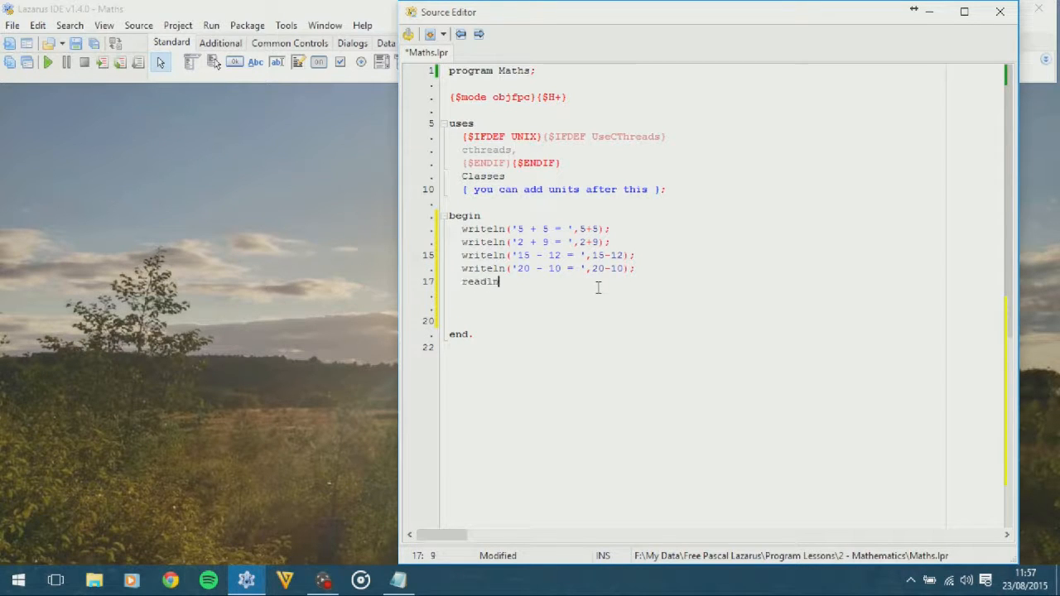
{"action": "type", "text": ";"}
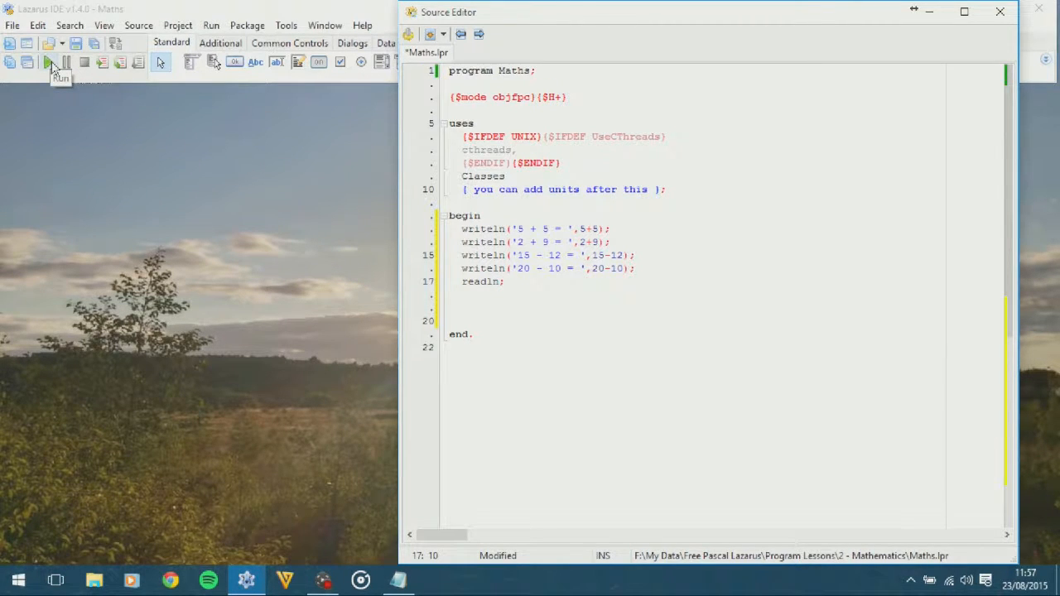
Compile and run the program to view all four results in the console
{"action": "left_click", "coordinate": [48, 63]}
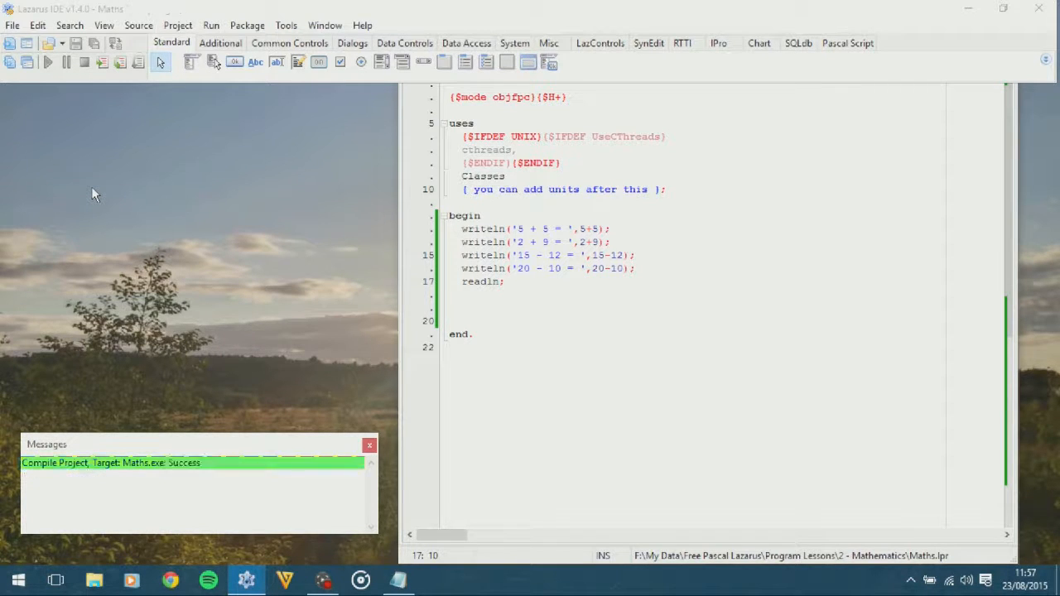
{"action": "left_click", "coordinate": [42, 62]}
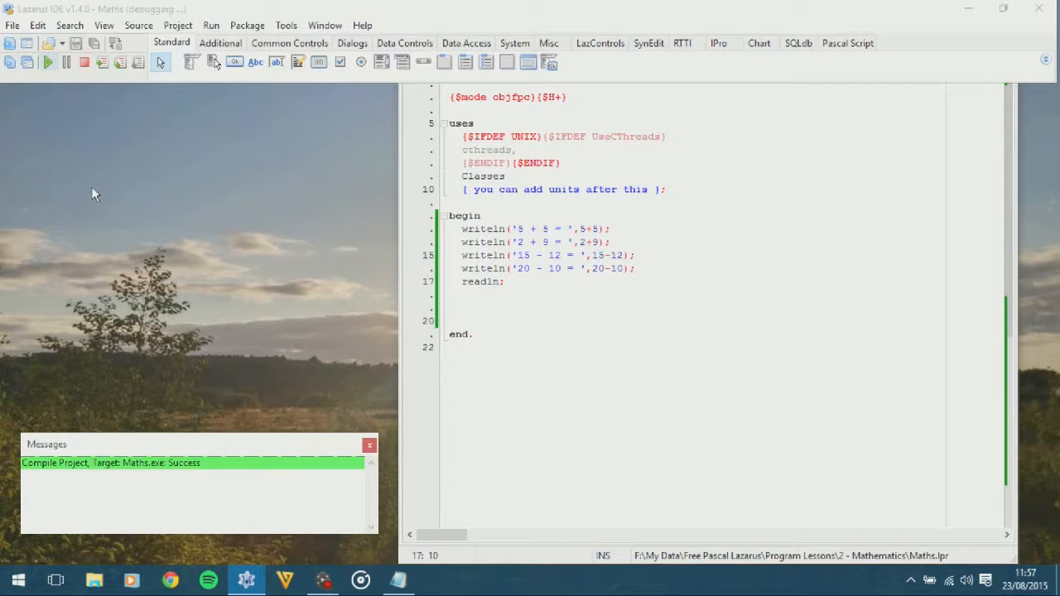
{"action": "left_click", "coordinate": [46, 64]}
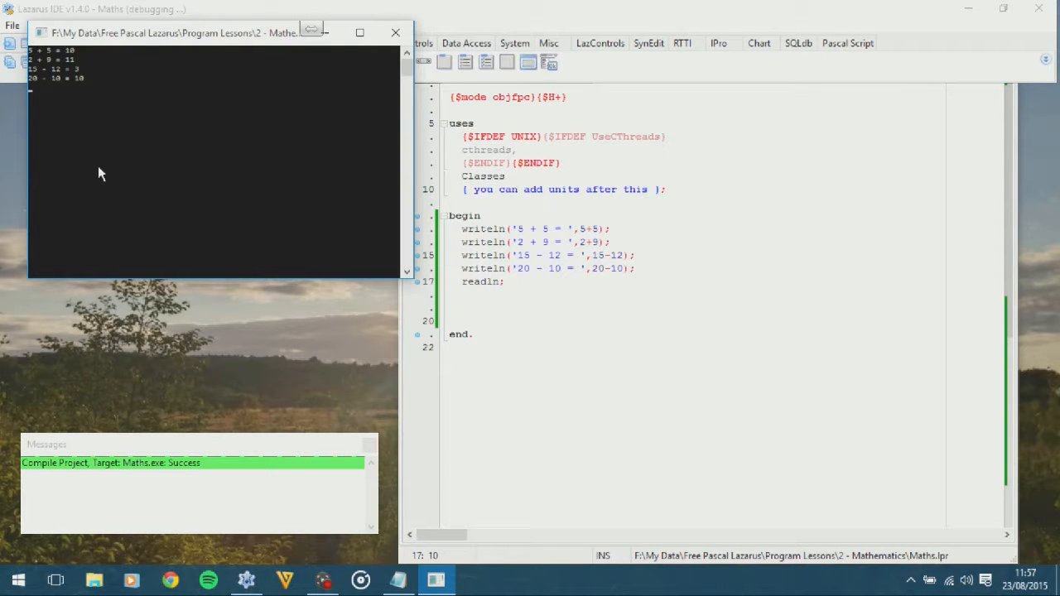
{"action": "mouse_move", "coordinate": [104, 66]}
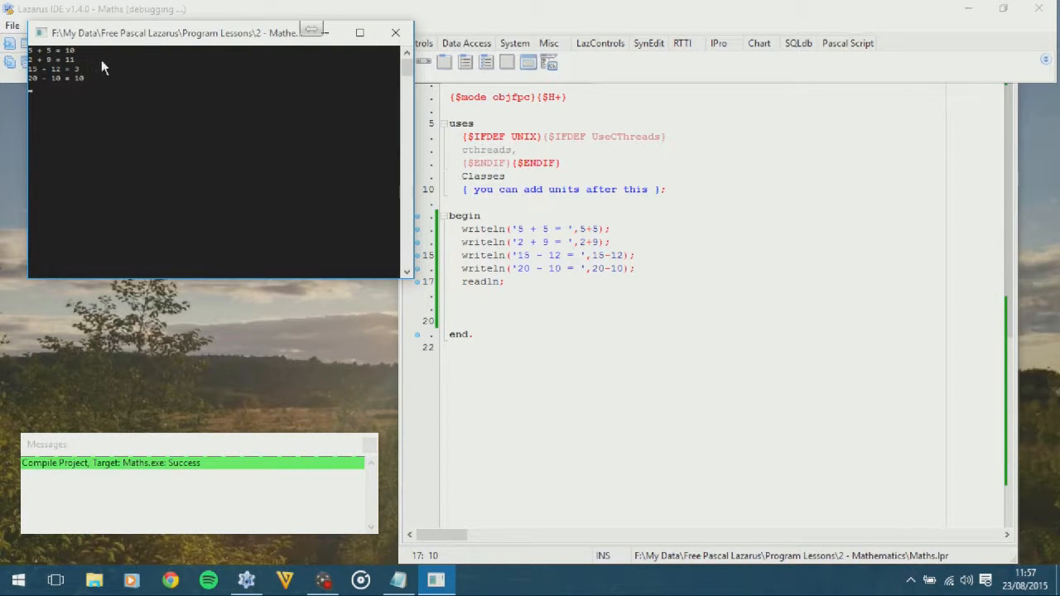
{"action": "mouse_move", "coordinate": [131, 137]}
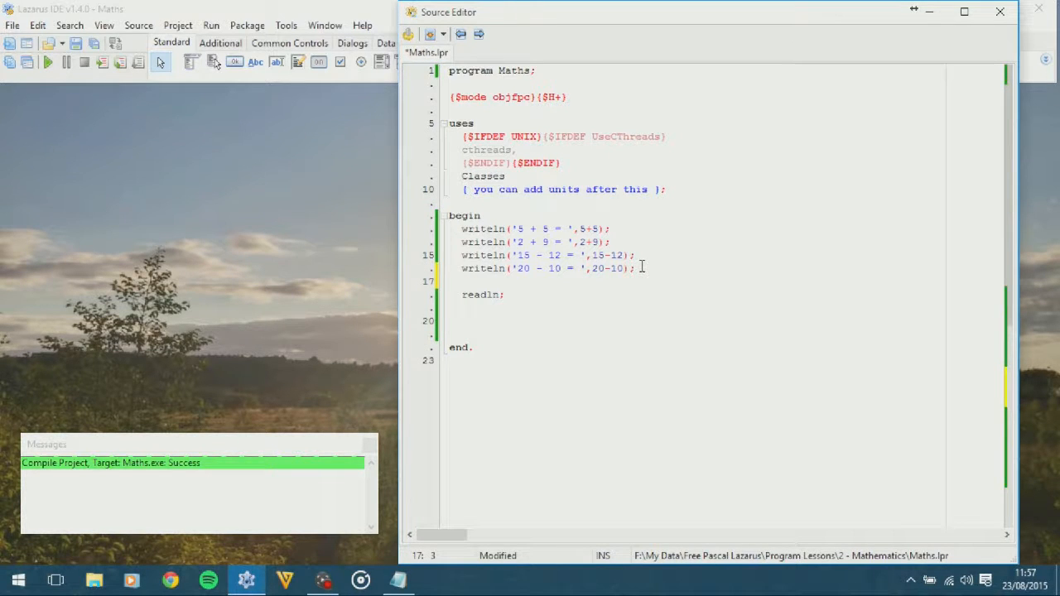
Add writeln('2 x 7 = ',2*7); above readln
{"action": "type", "text": "writeln"}
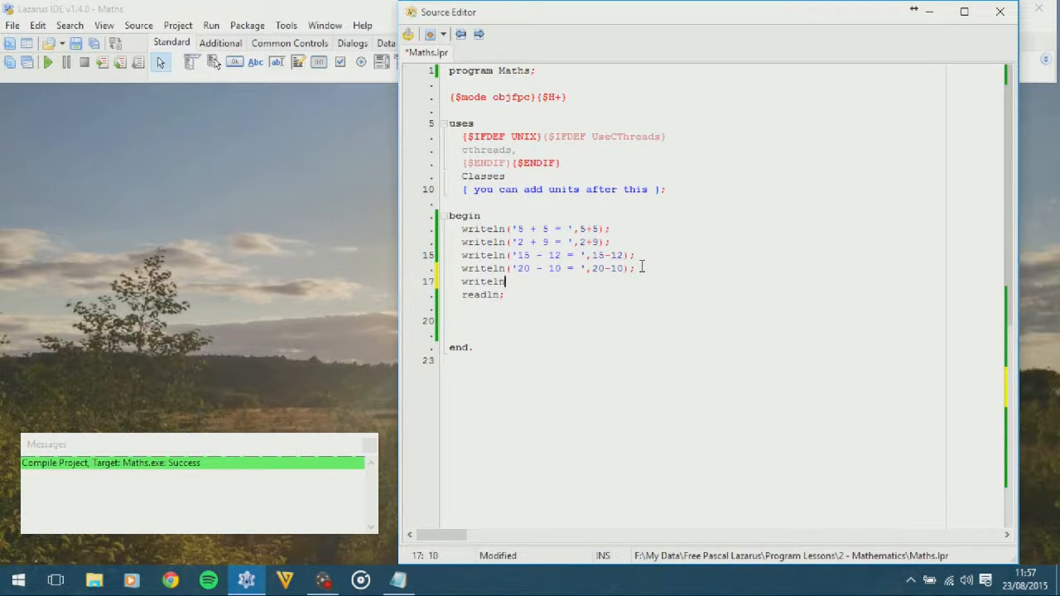
{"action": "type", "text": "('"}
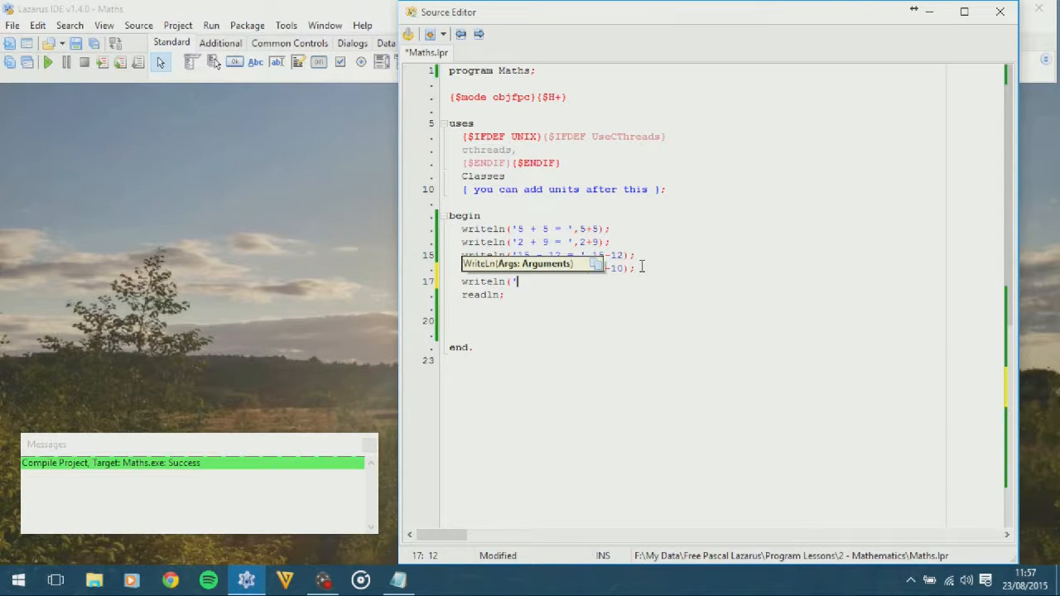
{"action": "type", "text": "2 x"}
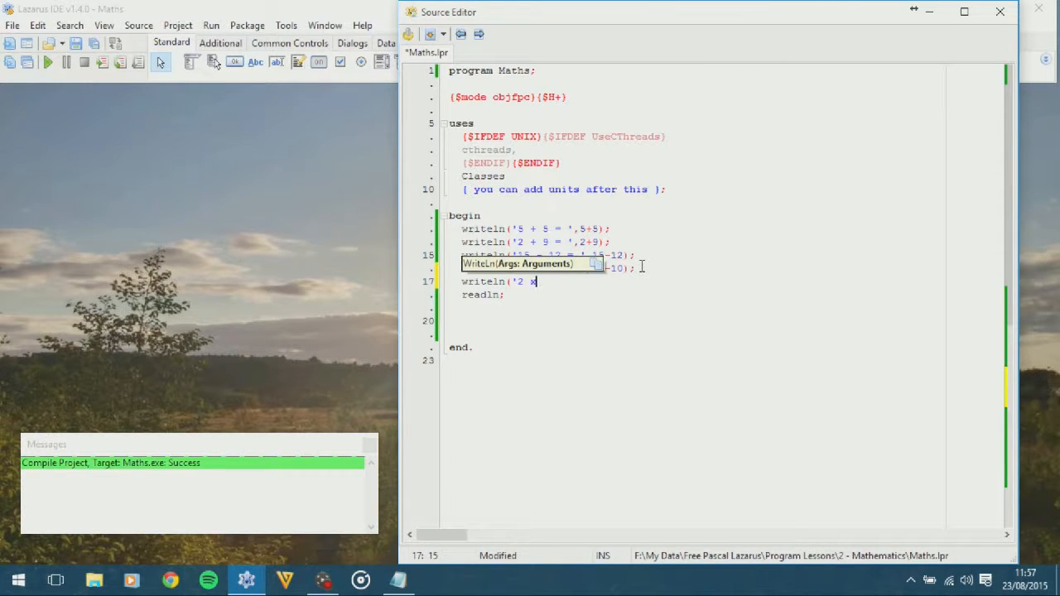
{"action": "type", "text": "7 = ',"}
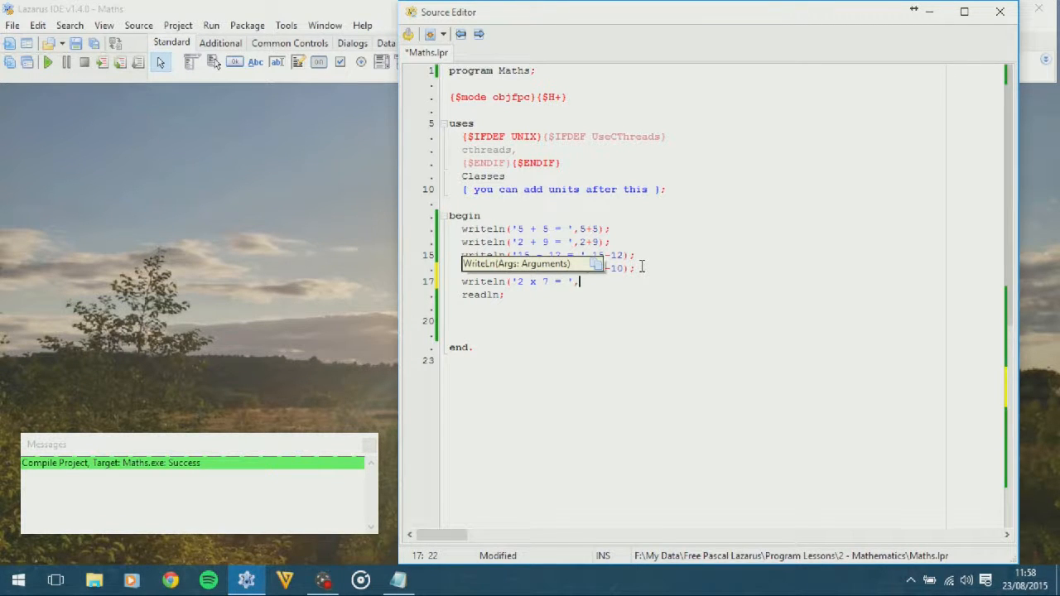
{"action": "type", "text": "2"}
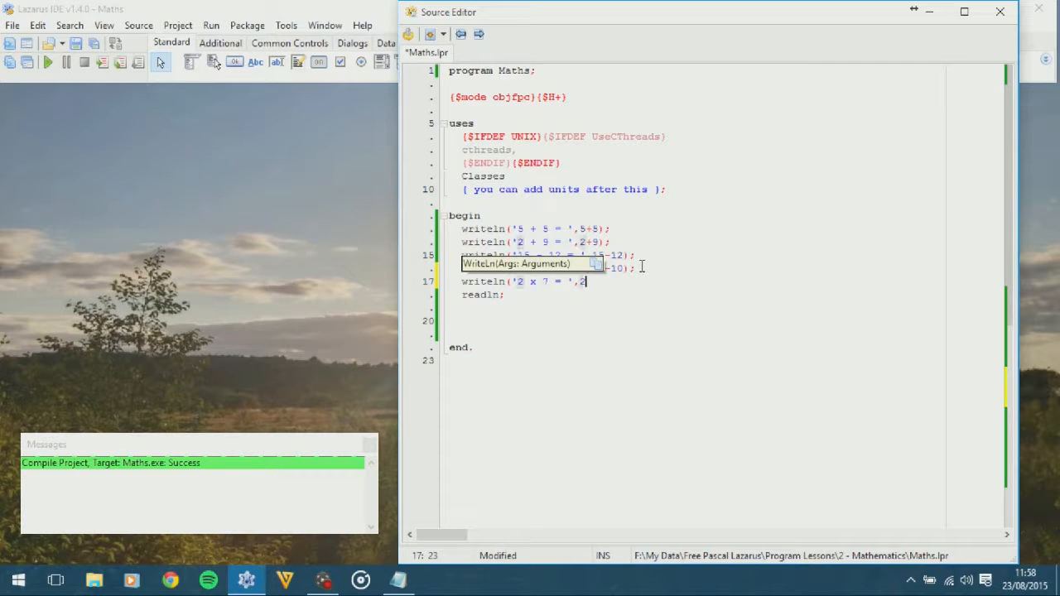
{"action": "type", "text": "*"}
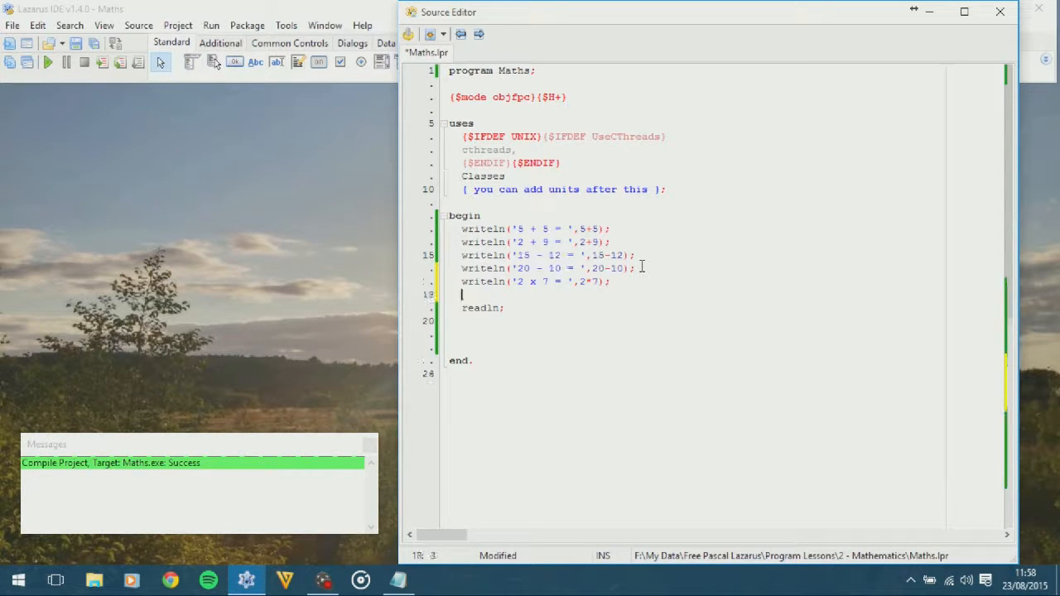
Add the second multiplication line writeln('3 x 4 = ',3*4);
{"action": "type", "text": "writeln"}
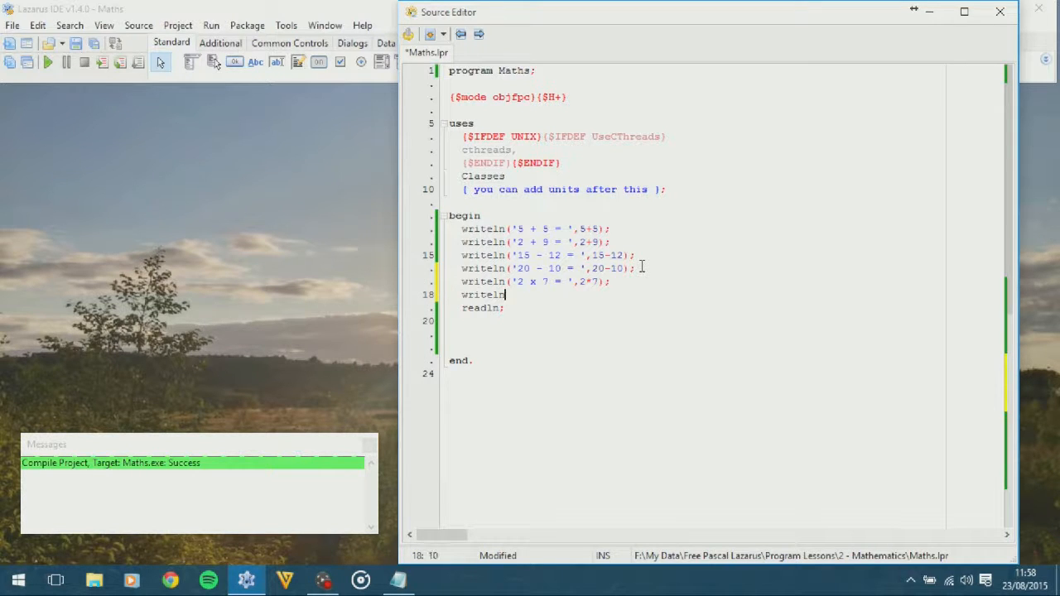
{"action": "type", "text": "('5"}
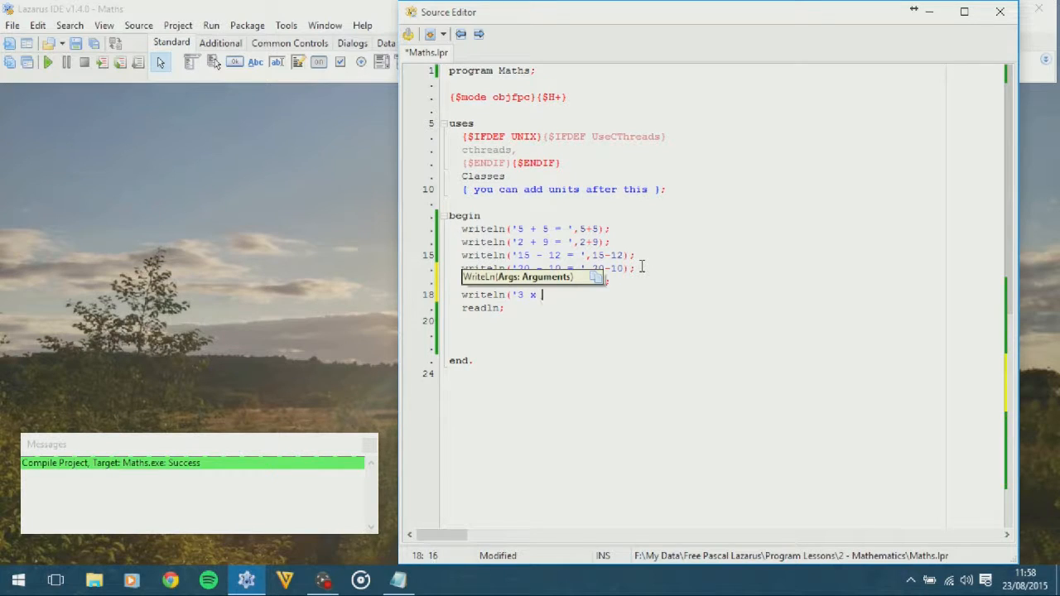
{"action": "type", "text": "4 = ',3*4);"}
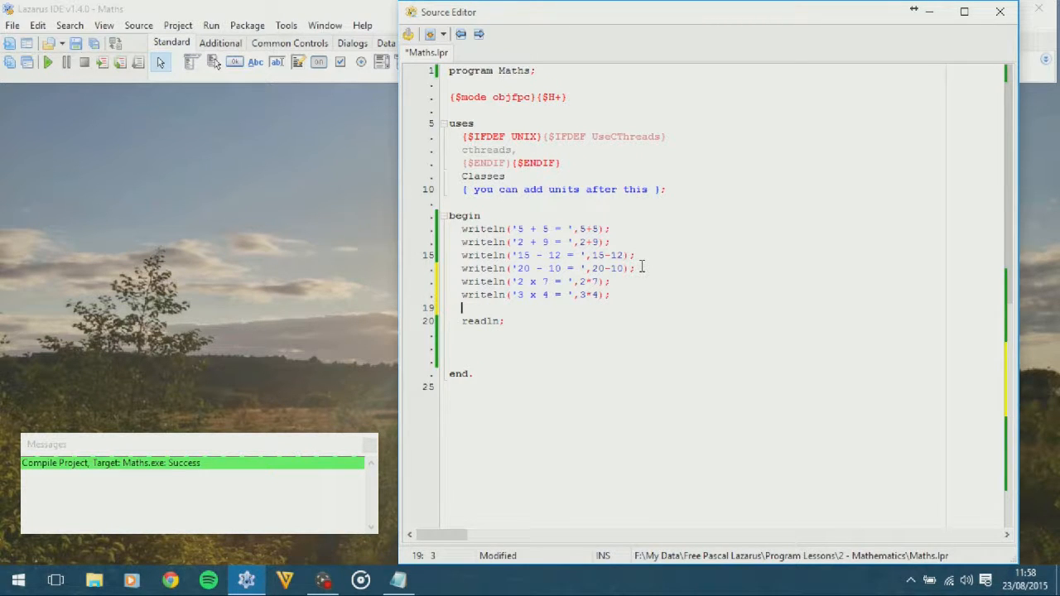
Write writeln('12 / 6 = ',12/6); and start a new line
{"action": "type", "text": "writeln("}
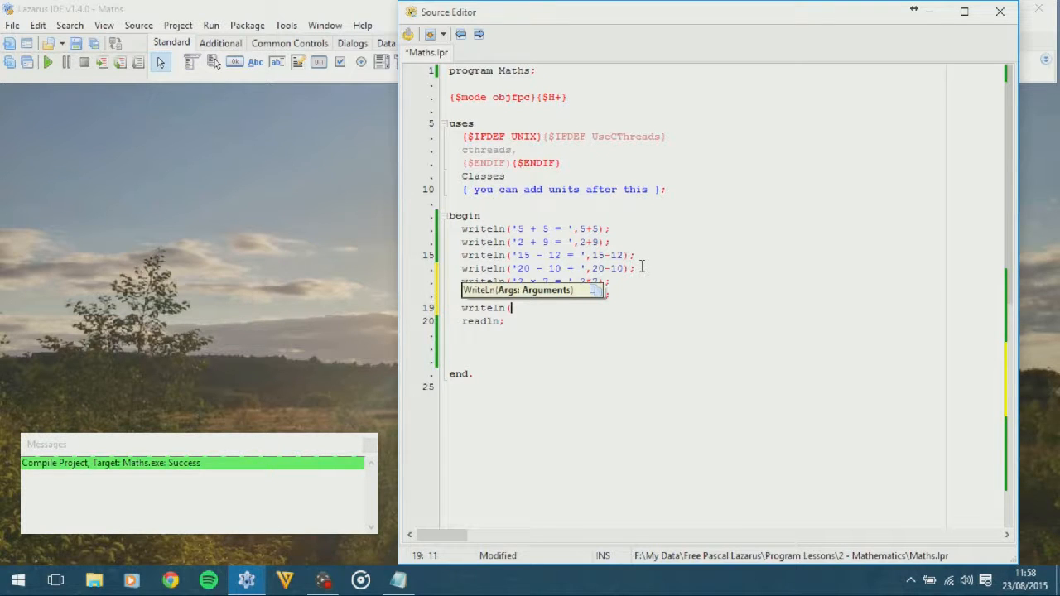
{"action": "type", "text": "12"}
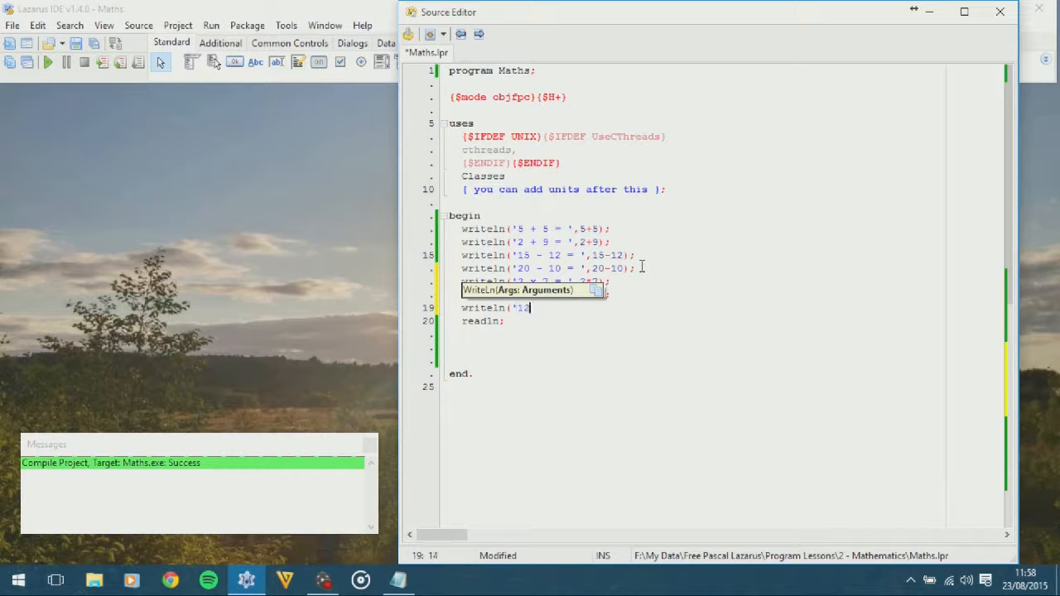
{"action": "type", "text": "/"}
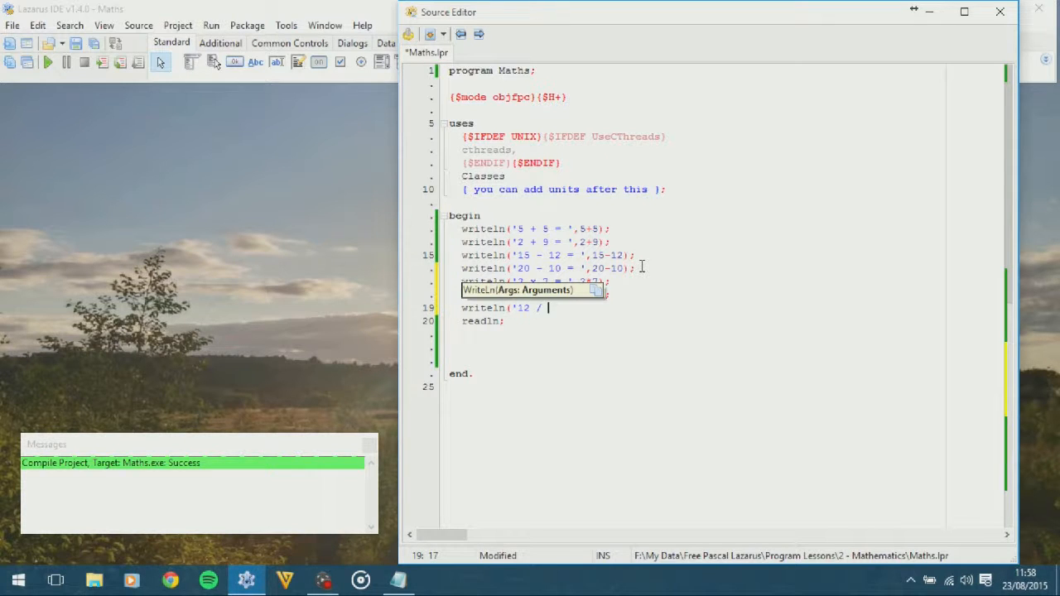
{"action": "type", "text": "6 = ',12/6"}
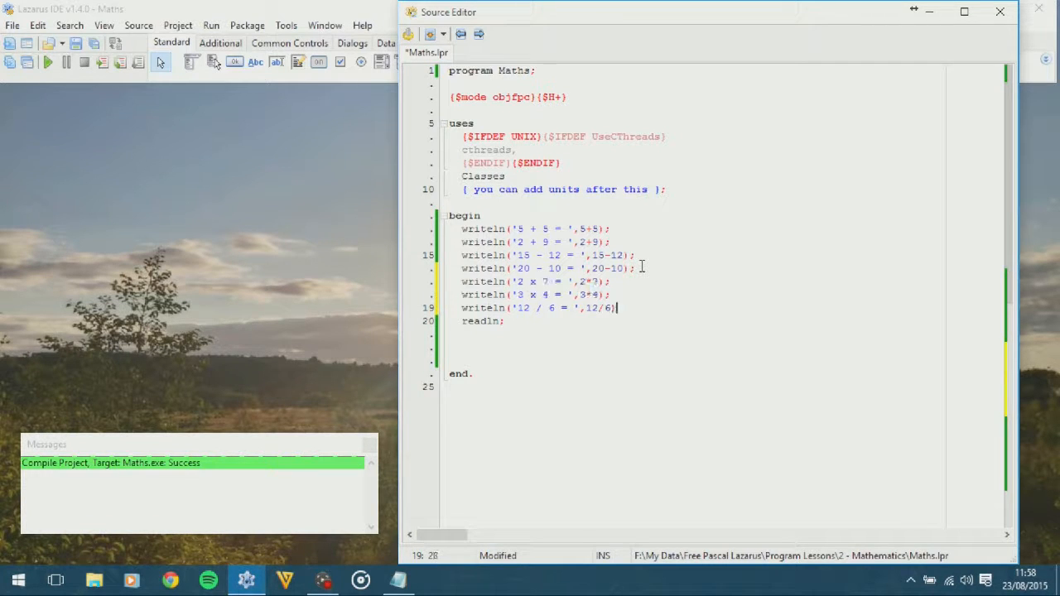
{"action": "type", "text": ";"}
{"action": "key", "text": "Enter"}
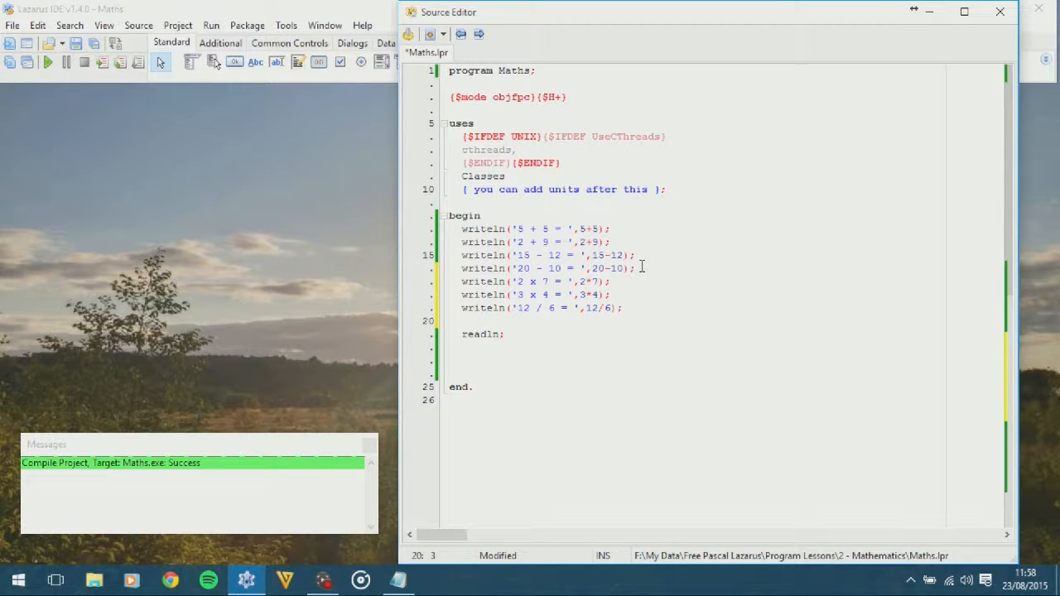
Write writeln('15 / 3 = ',15/3); above readln
{"action": "type", "text": "writeln('"}
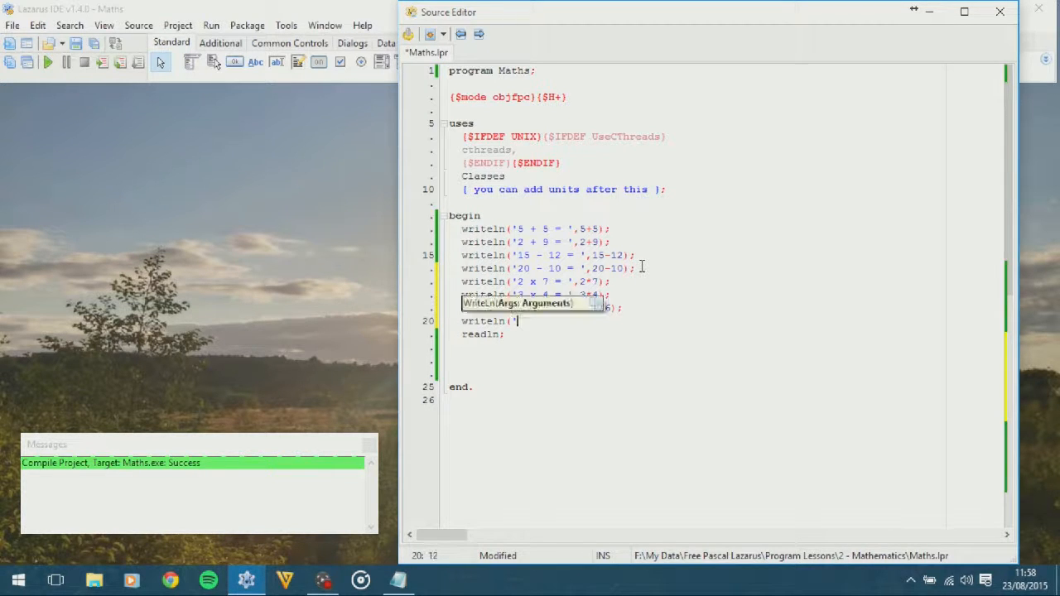
{"action": "type", "text": "1"}
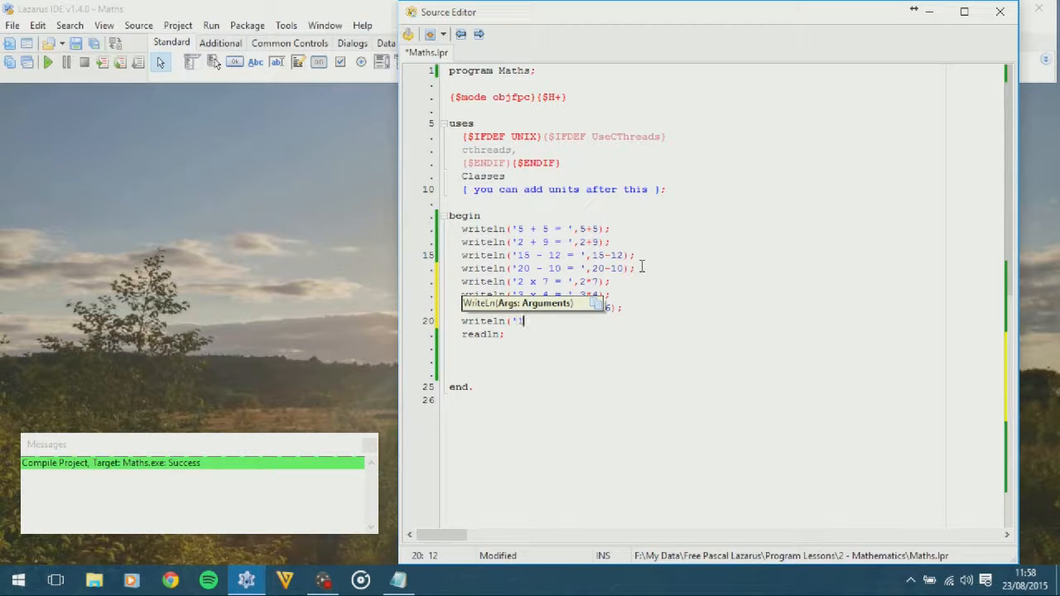
{"action": "type", "text": "5 /"}
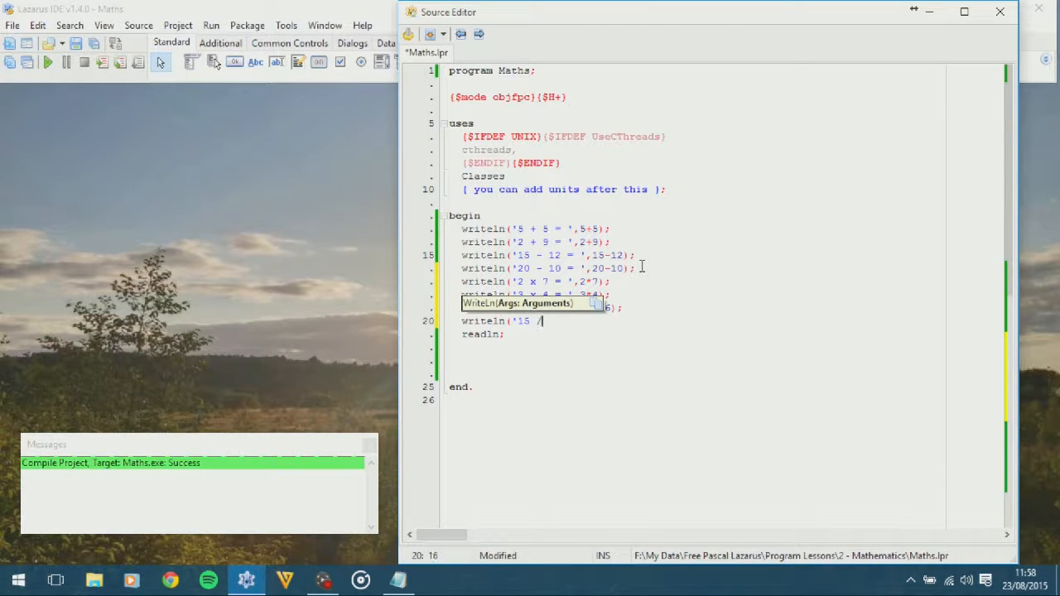
{"action": "type", "text": "3"}
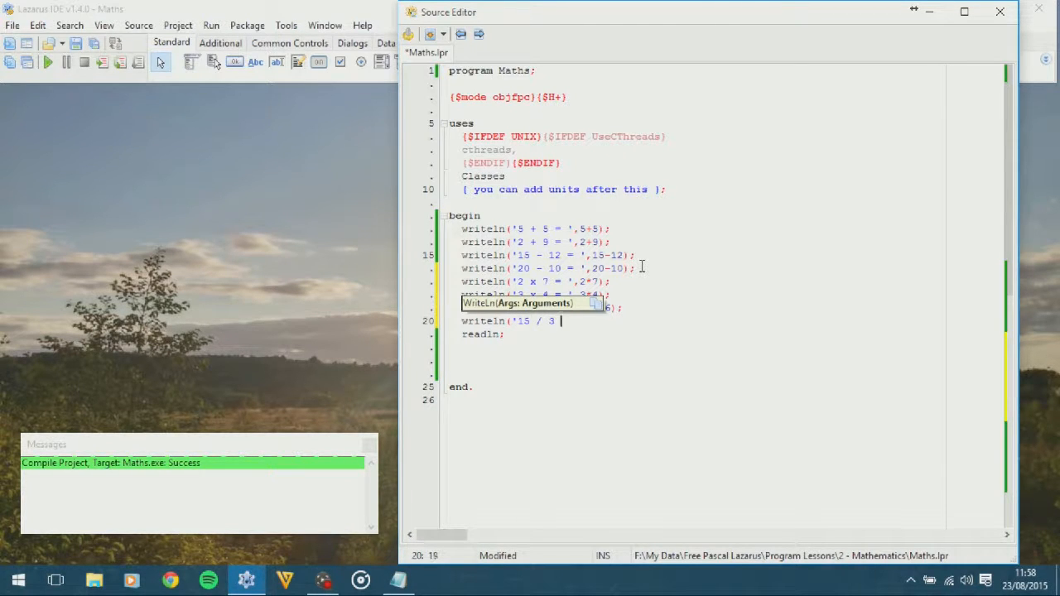
{"action": "type", "text": "="}
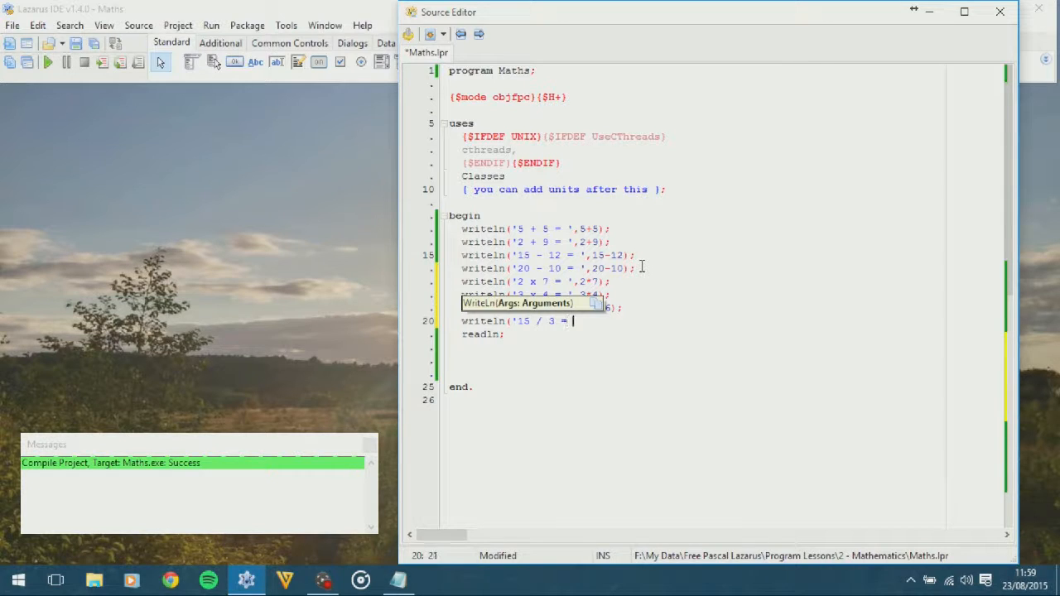
{"action": "type", "text": "15/3);"}
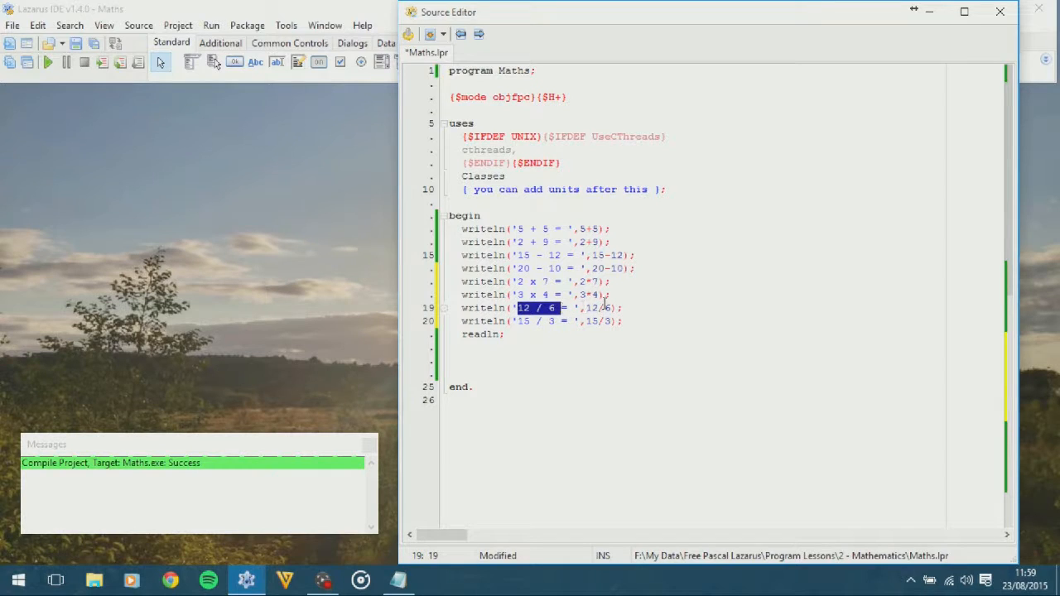
{"action": "left_click", "coordinate": [604, 307]}
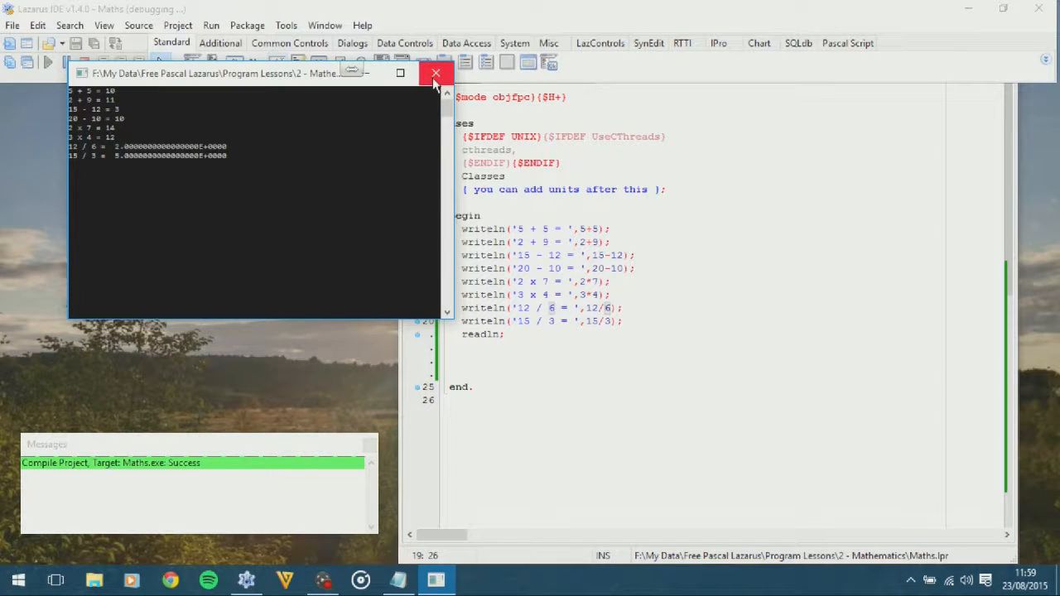
Close the console window showing the scientific-notation division results
{"action": "left_click", "coordinate": [436, 73]}
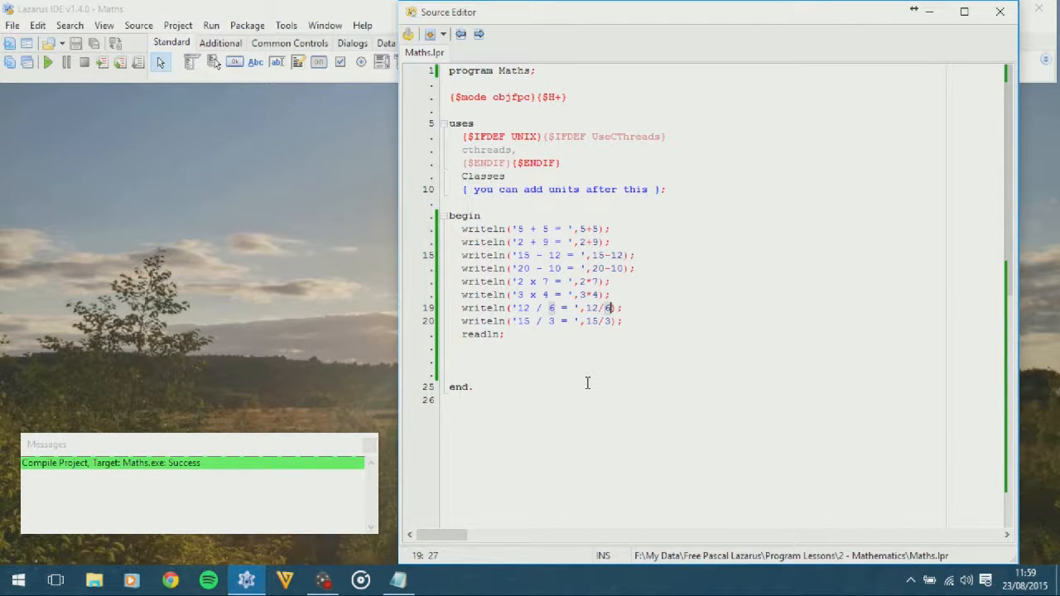
Append :0:2 to 12/6 and 15/3, then run the program again
{"action": "type", "text": ":0"}
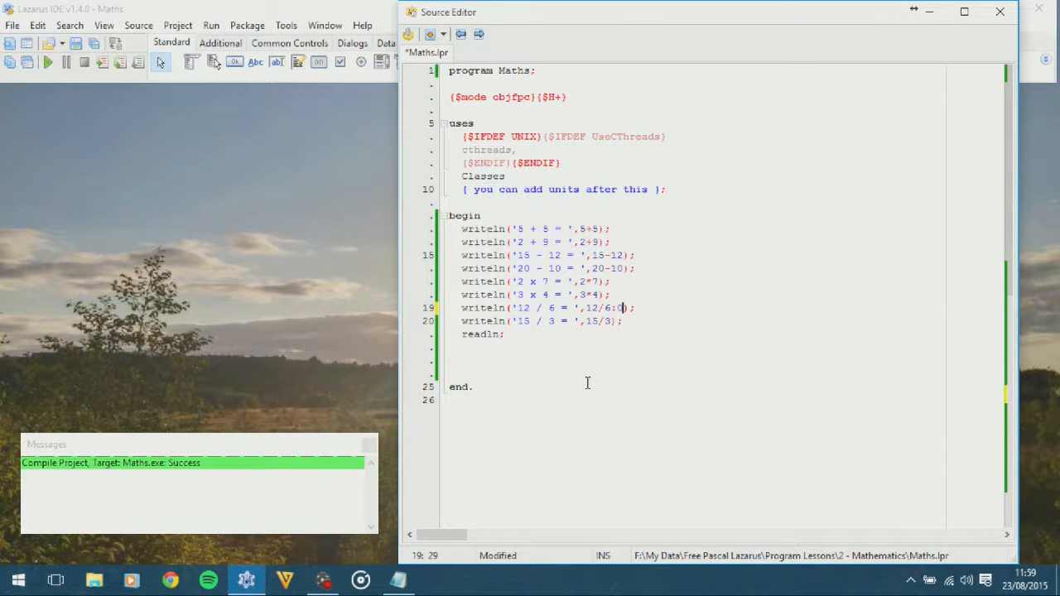
{"action": "type", "text": "0:2"}
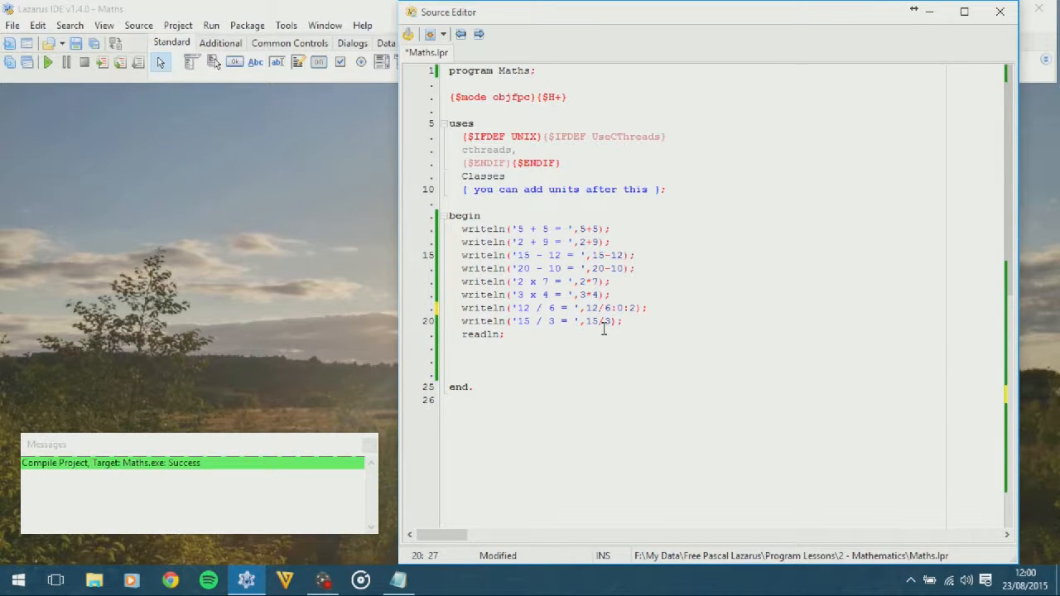
{"action": "type", "text": ":0:2"}
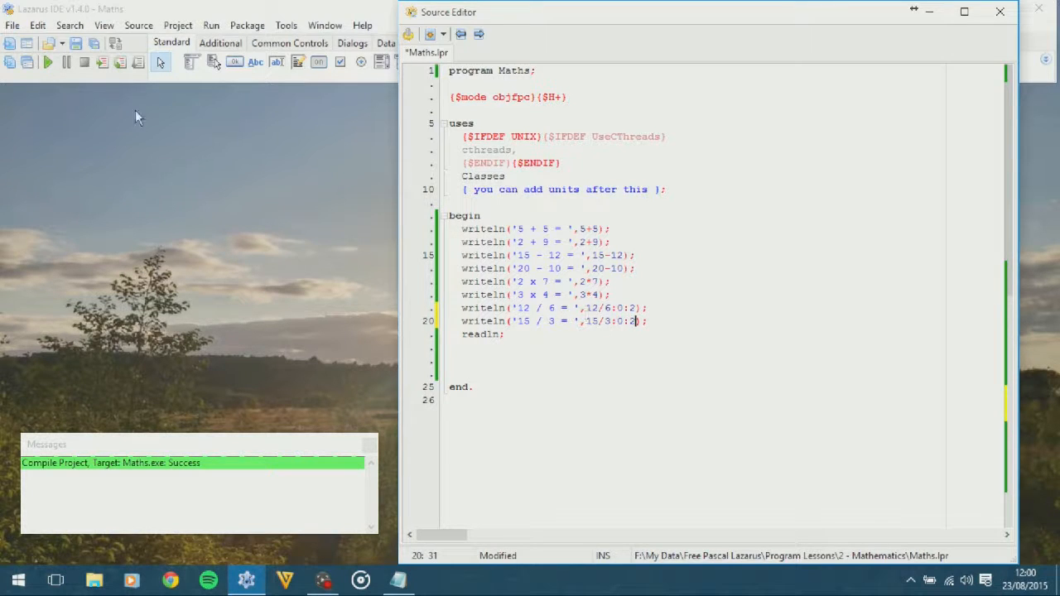
{"action": "left_click", "coordinate": [52, 63]}
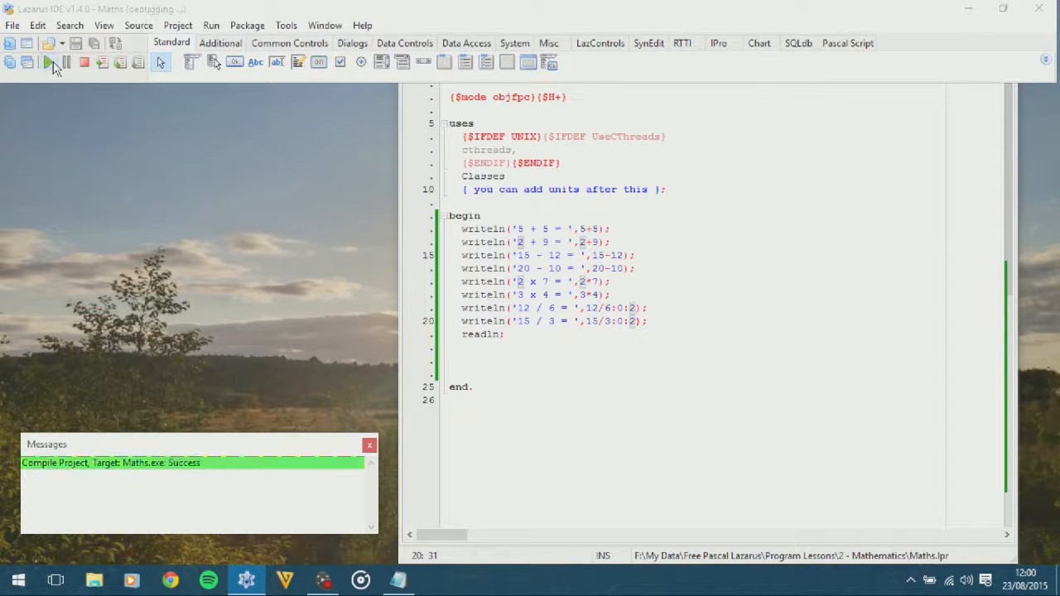
Rerun Maths, confirm divisions print 2.00 and 5.00, and close the output
{"action": "left_click", "coordinate": [48, 63]}
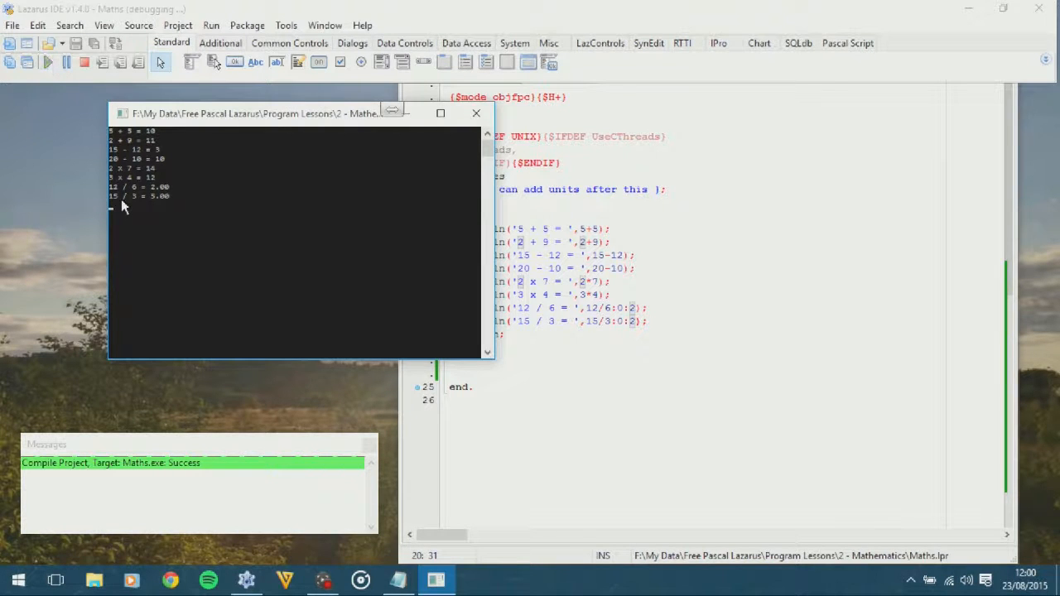
{"action": "left_click", "coordinate": [475, 112]}
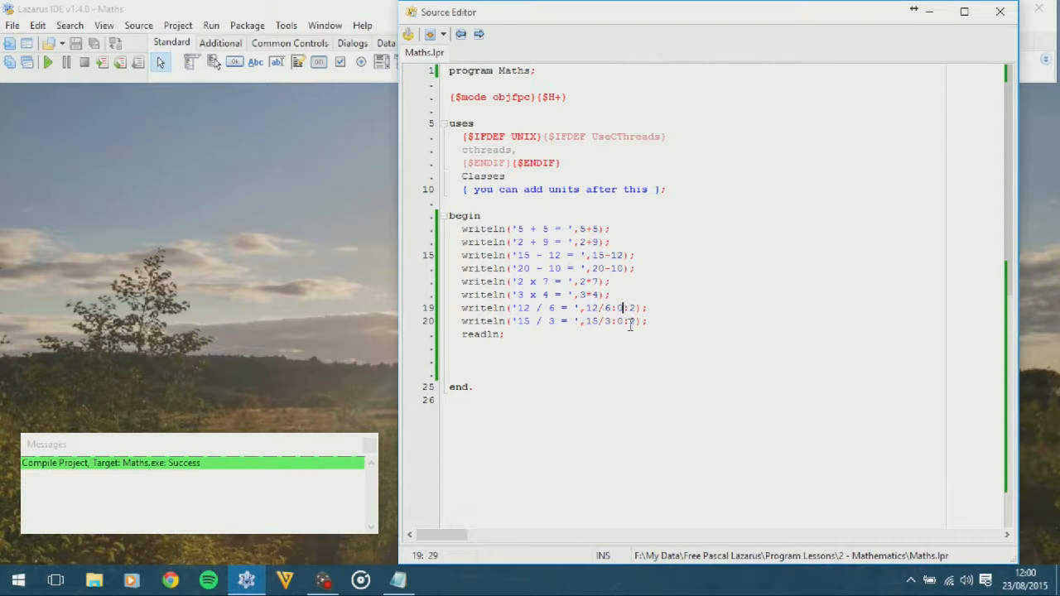
Widen both division formats from :0:2 to :10:2 to pad the results
{"action": "type", "text": "10"}
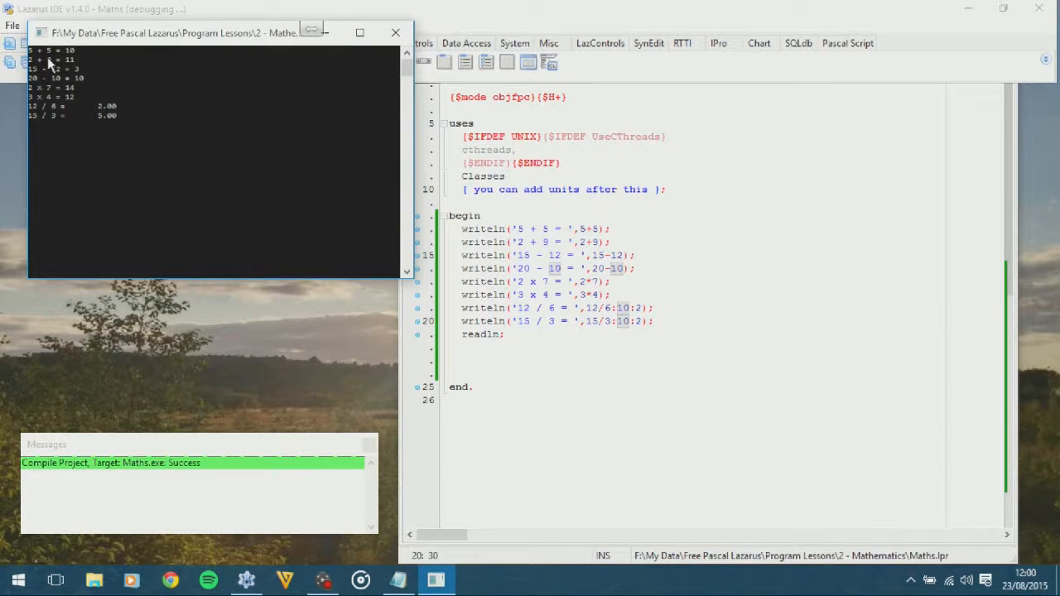
{"action": "mouse_move", "coordinate": [73, 118]}
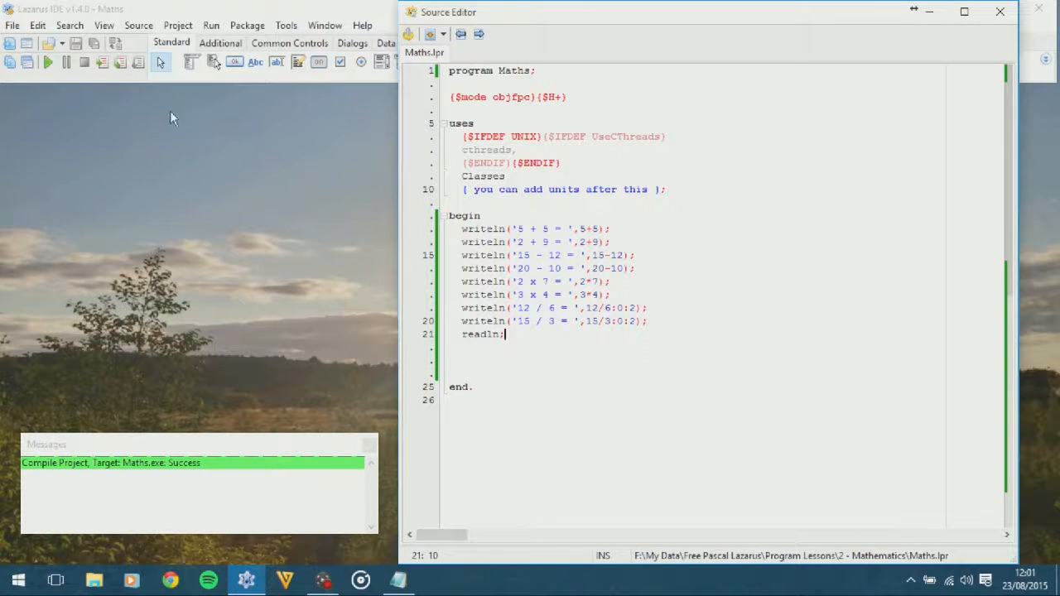
Open the File menu to reach Save for Maths.lpr
{"action": "left_click", "coordinate": [12, 25]}
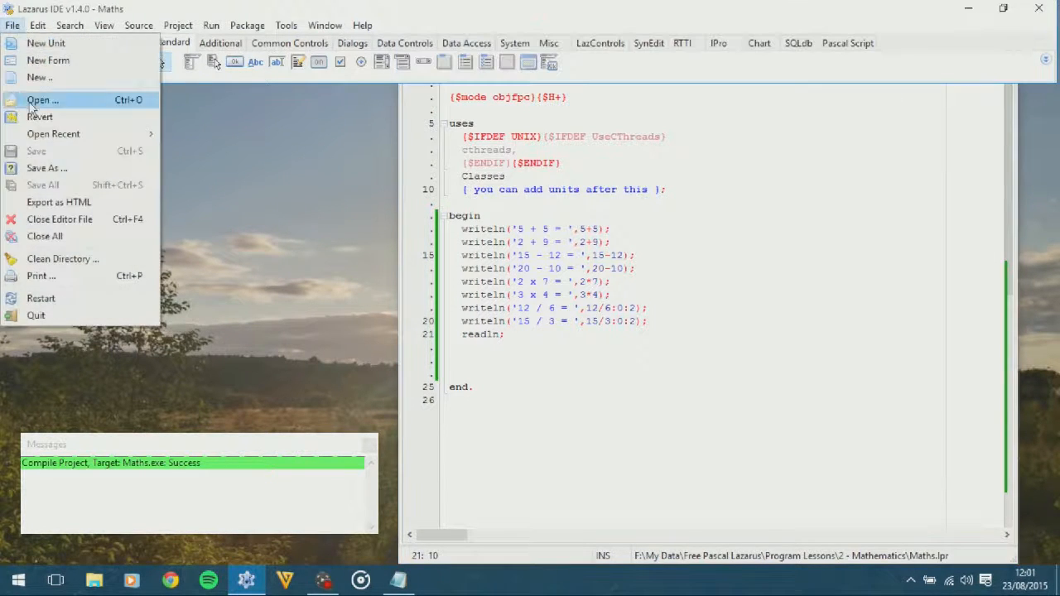
{"action": "mouse_move", "coordinate": [51, 153]}
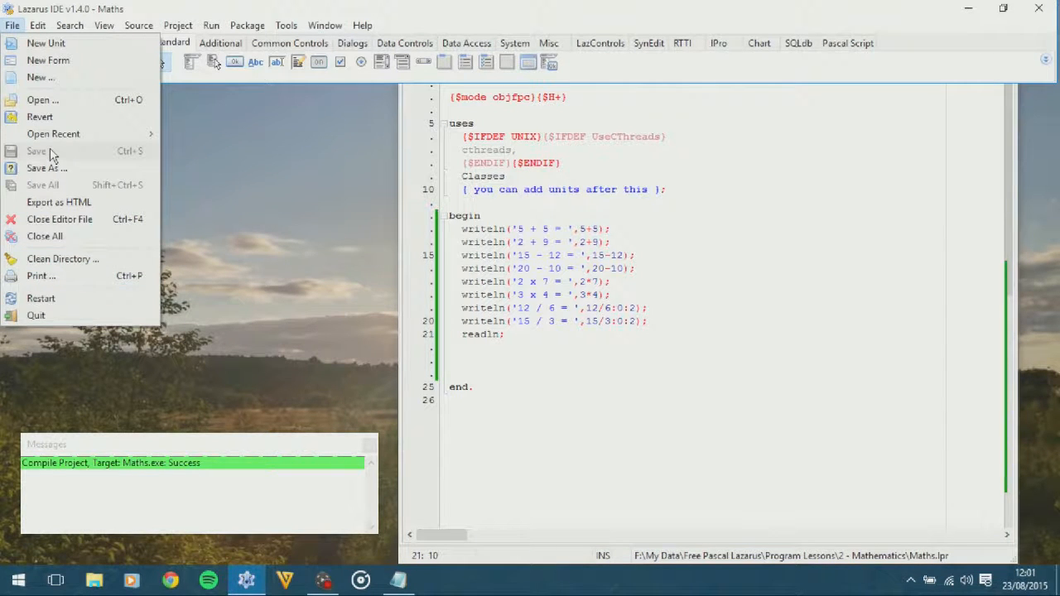